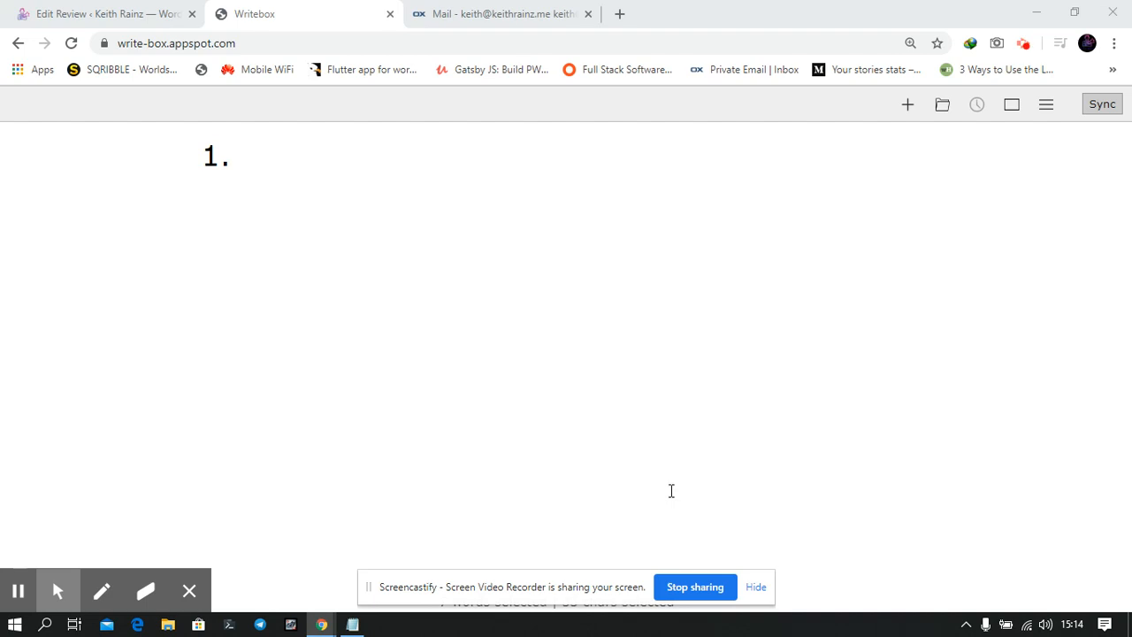
mouse_move(724, 545)
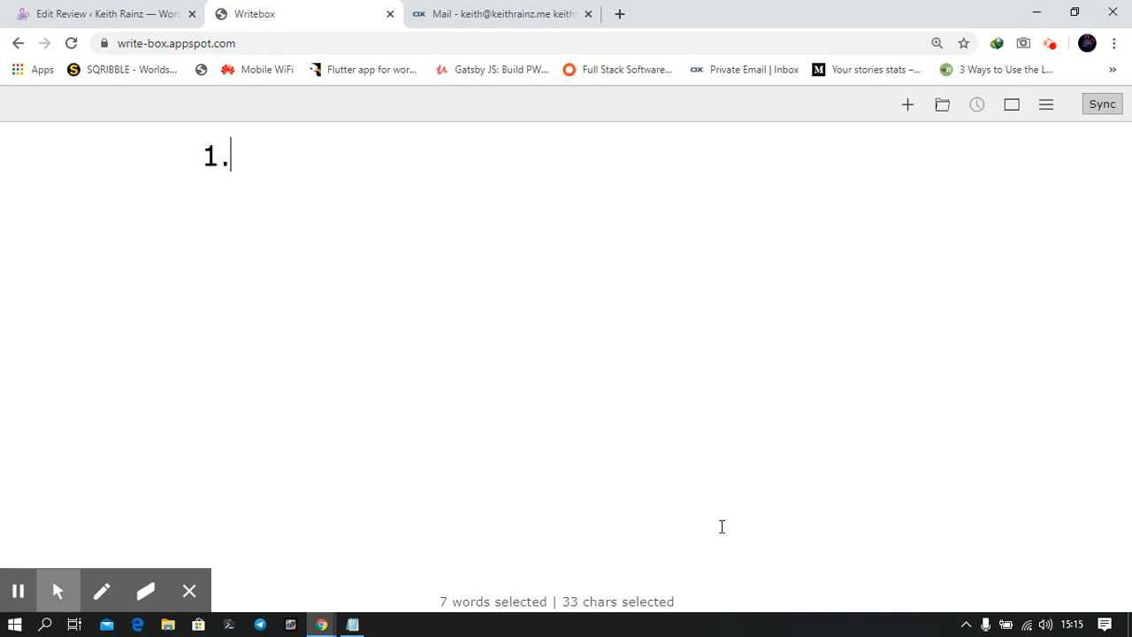
- Switch Writebox to full screen and delete the leftover '1.' line
key(F11)
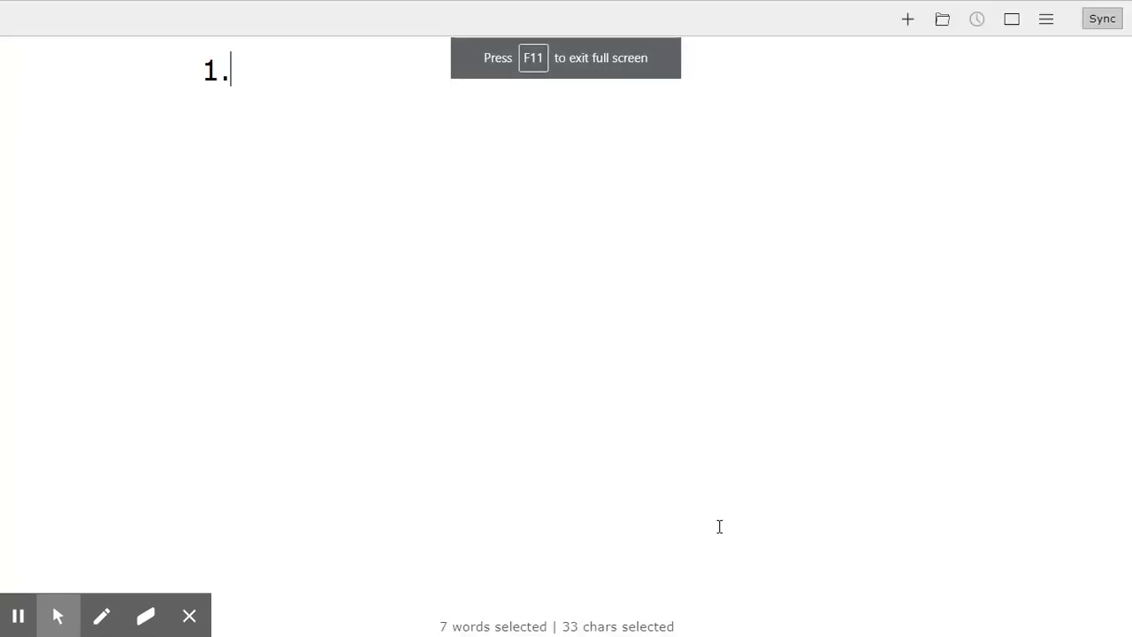
mouse_move(697, 526)
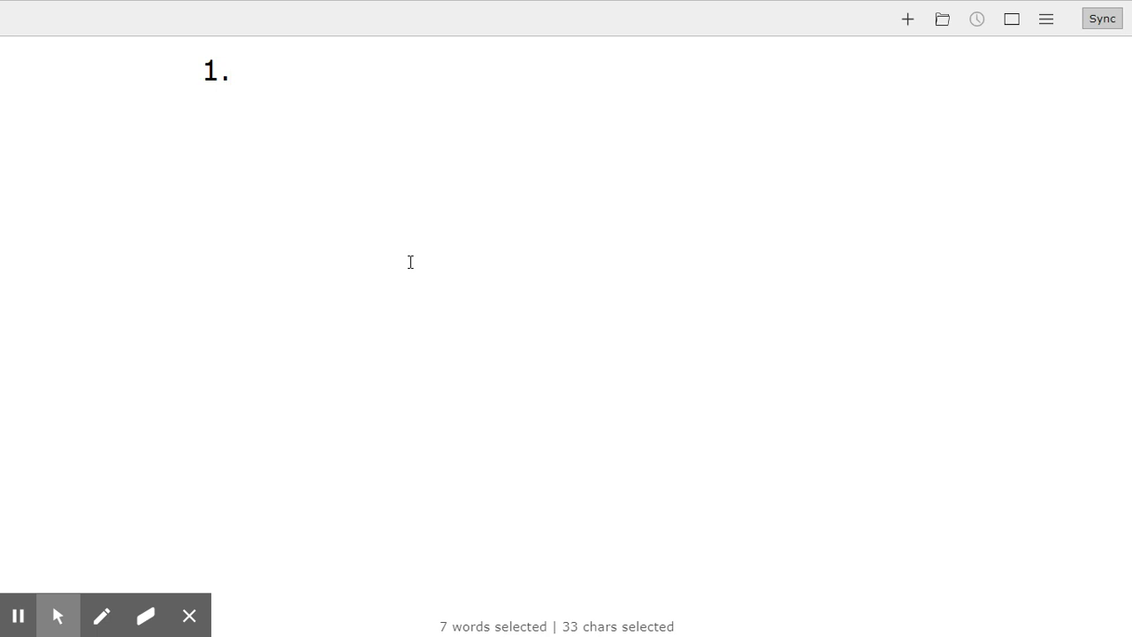
mouse_move(407, 262)
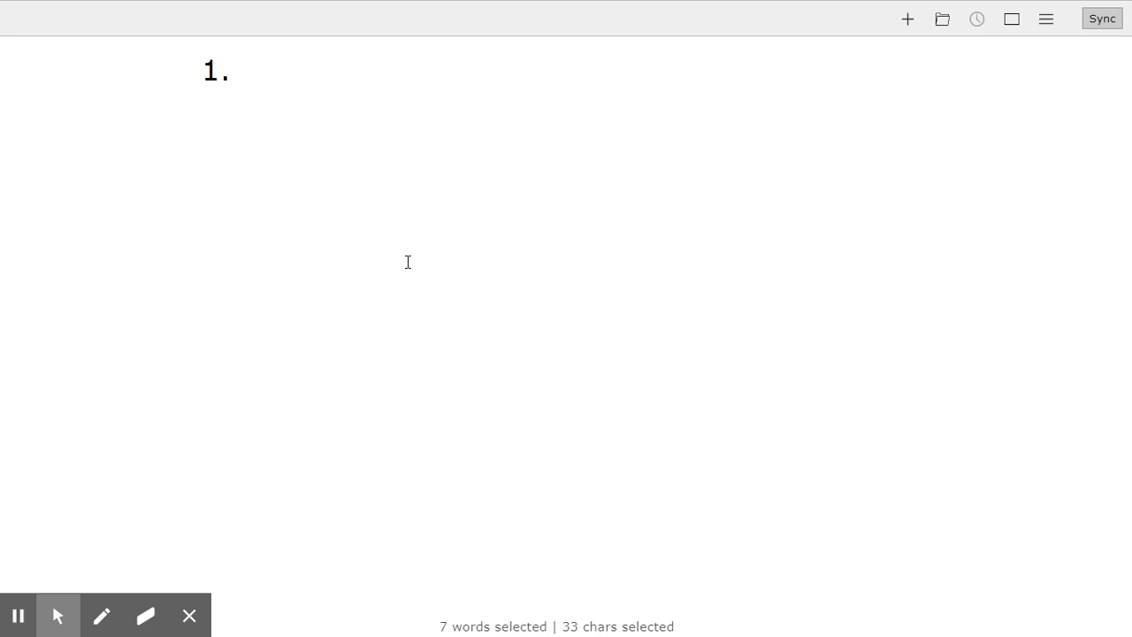
mouse_move(399, 260)
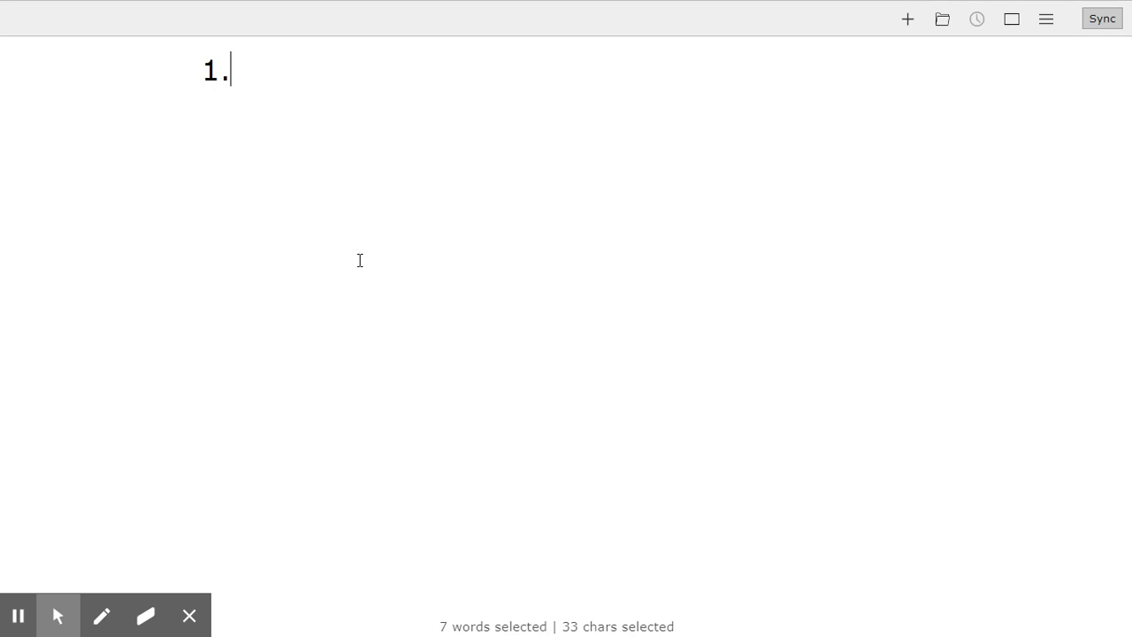
mouse_move(358, 260)
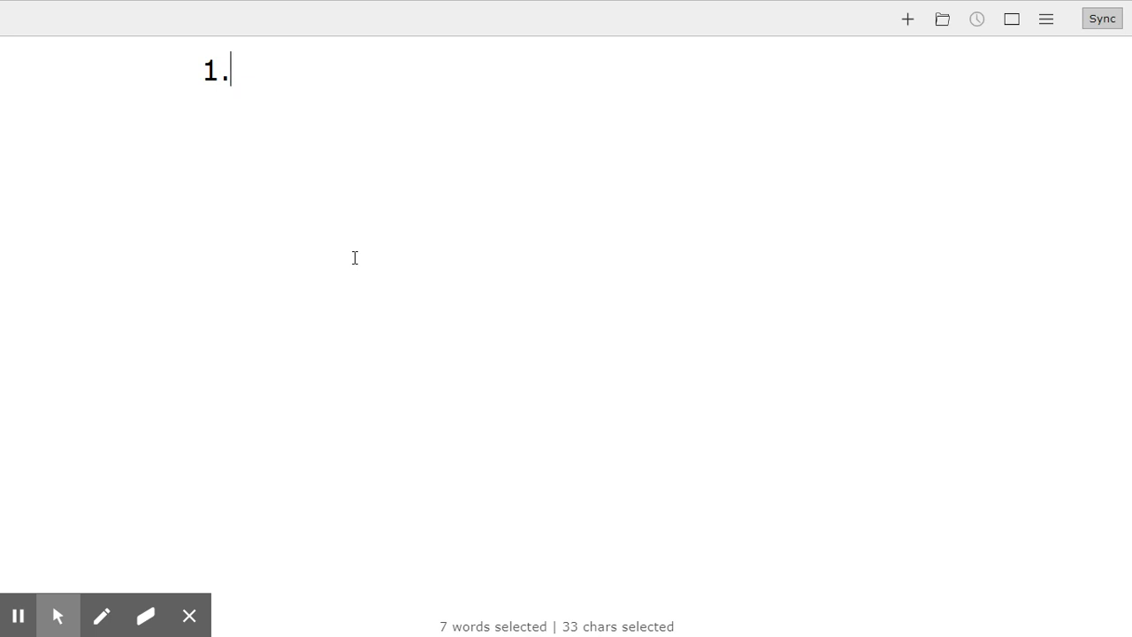
key(Backspace)
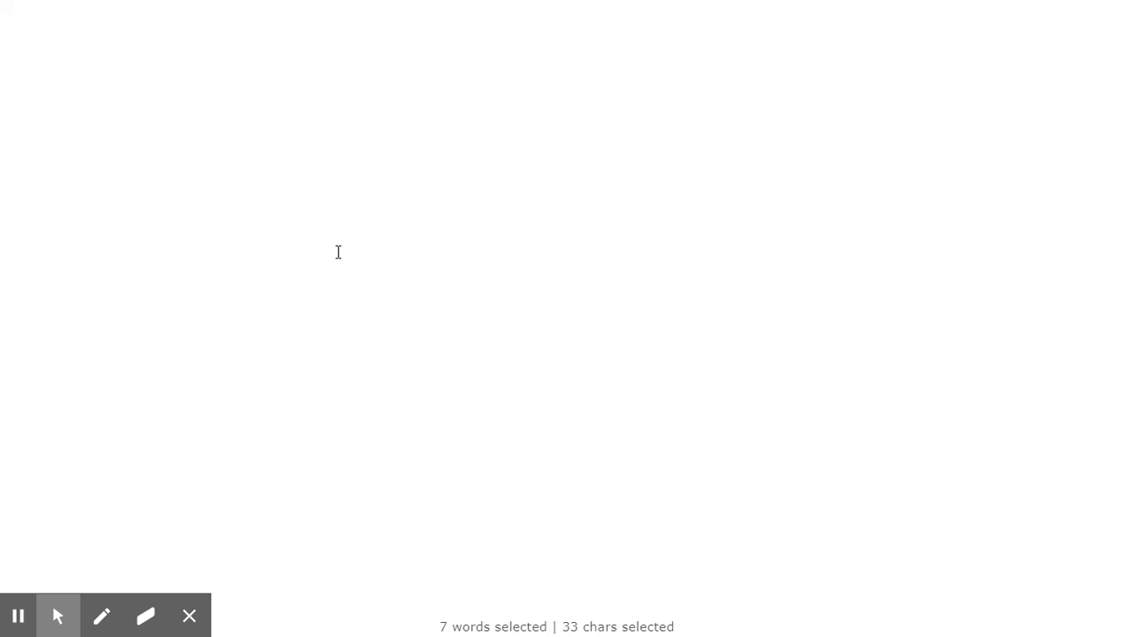
text(intro to)
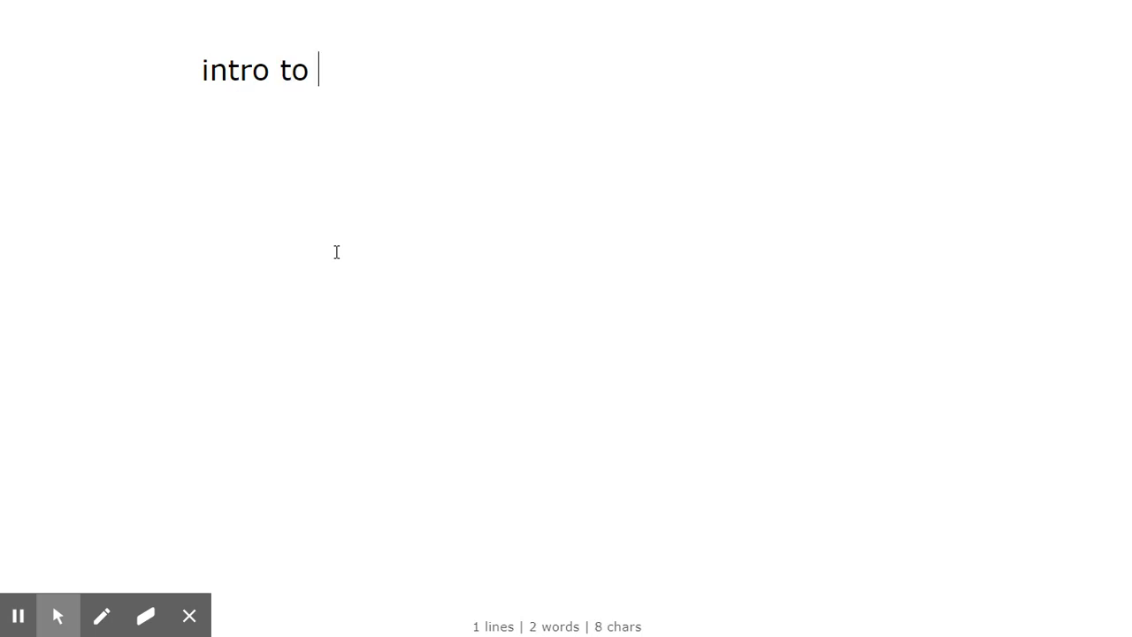
text(fo)
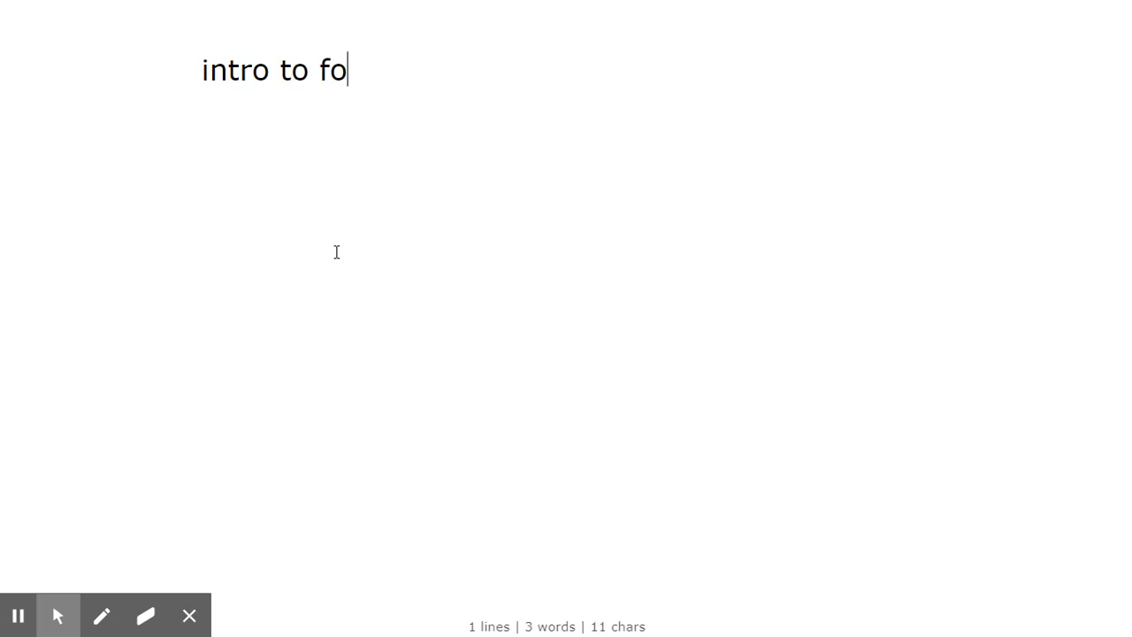
text(rex)
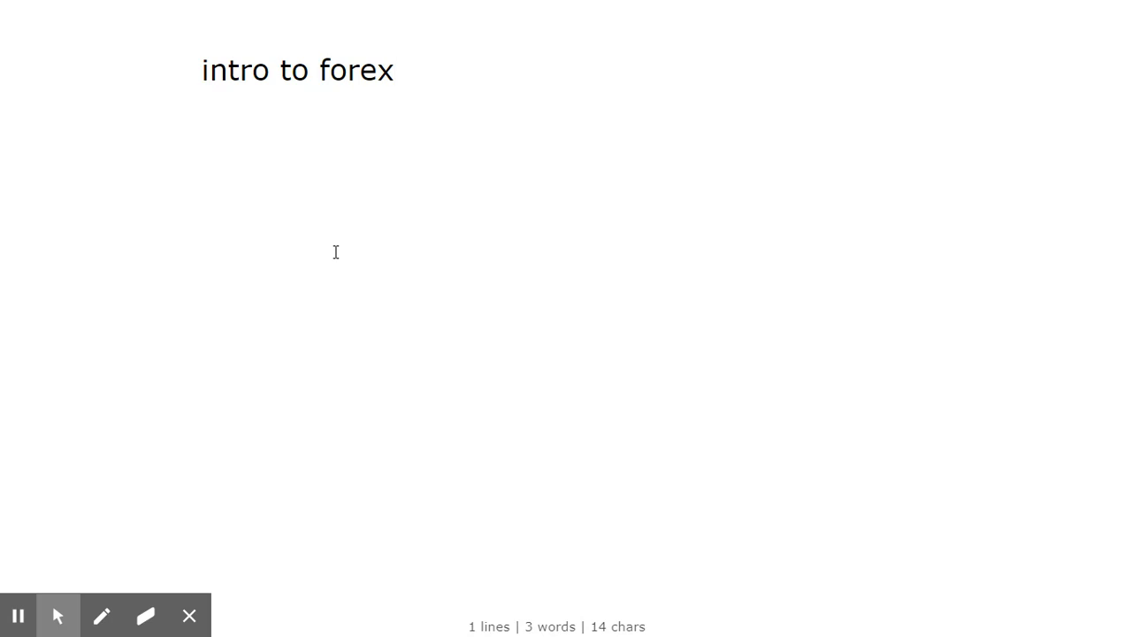
text(.)
text(f)
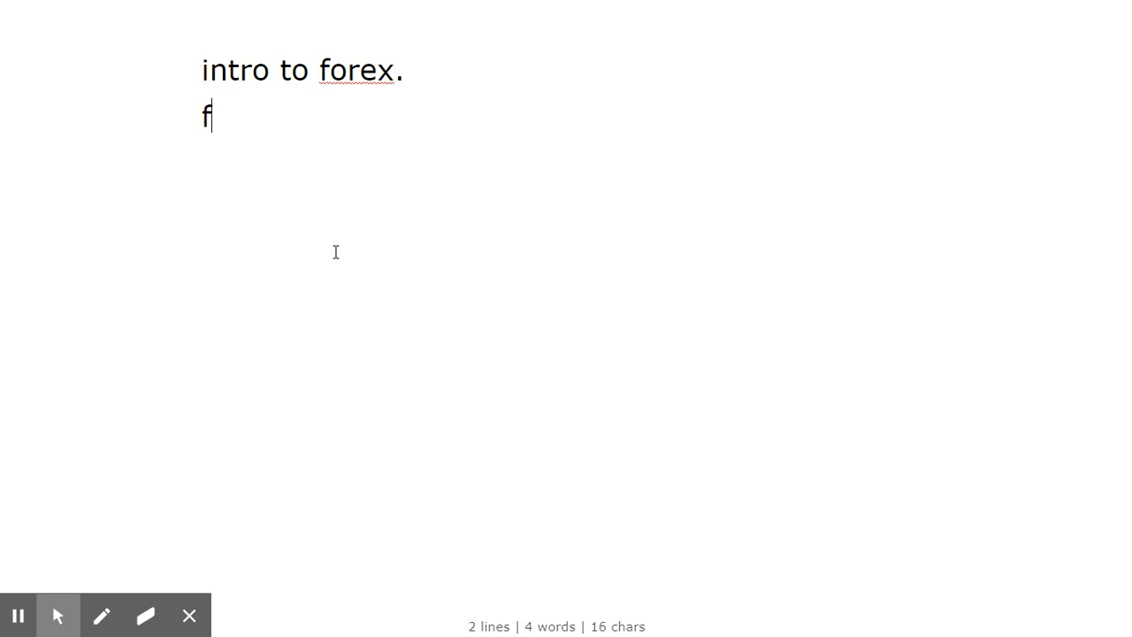
text(orex)
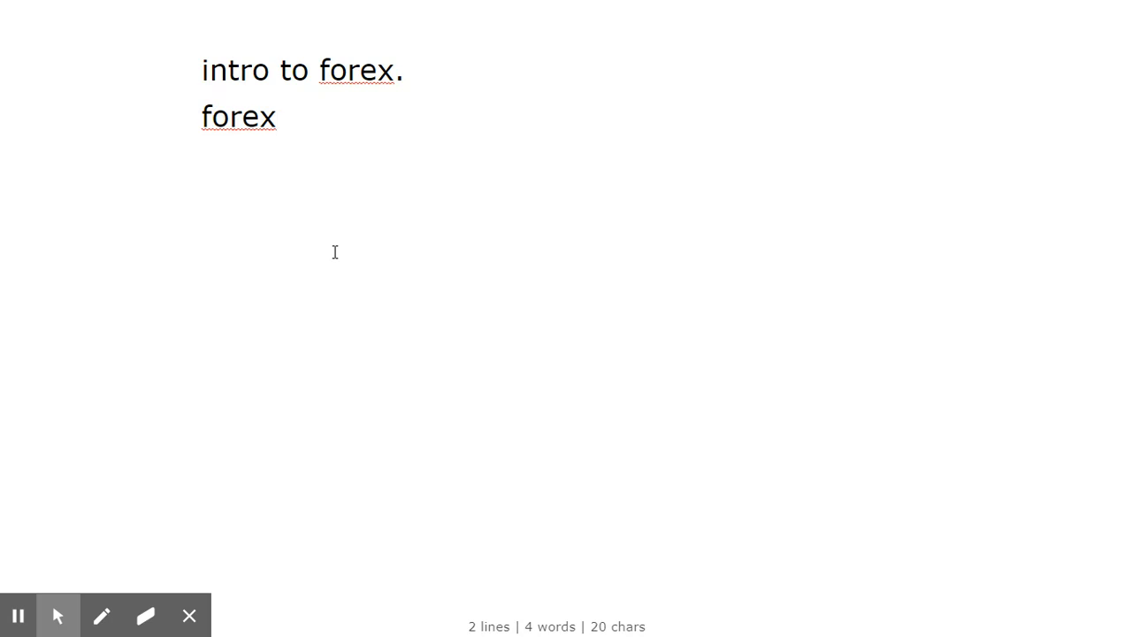
key(Backspace)
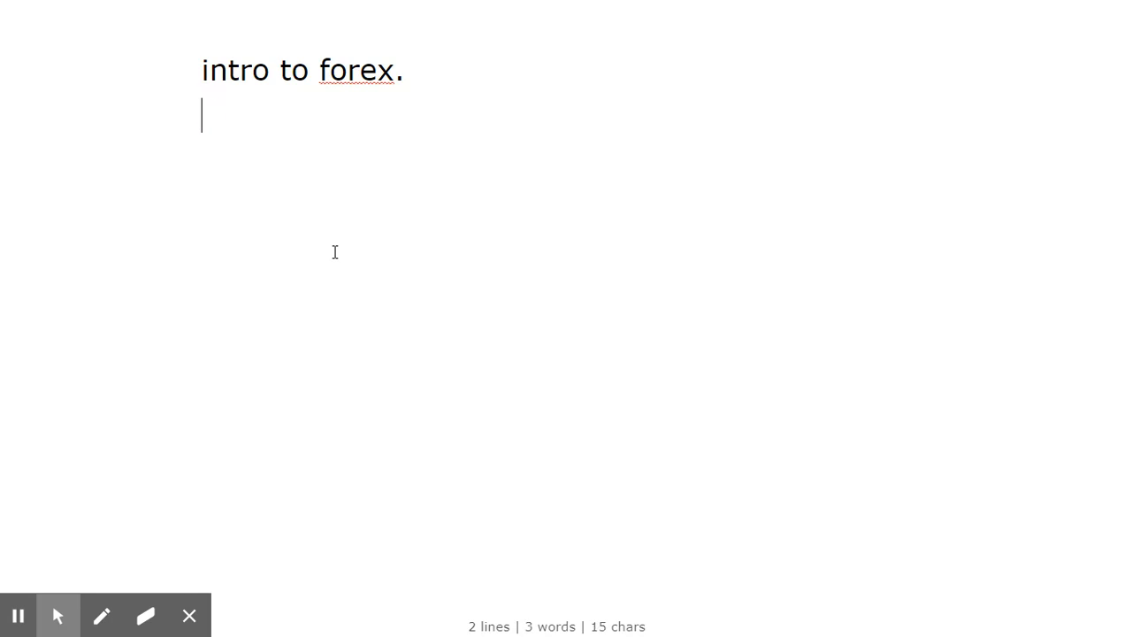
text(dolla)
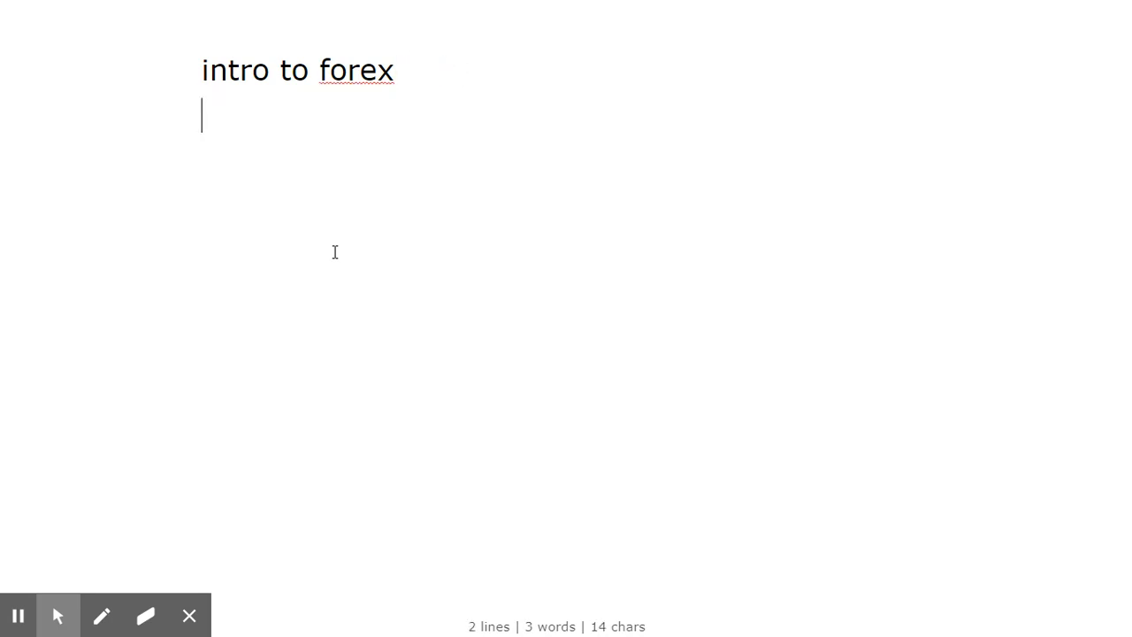
text(dollar,)
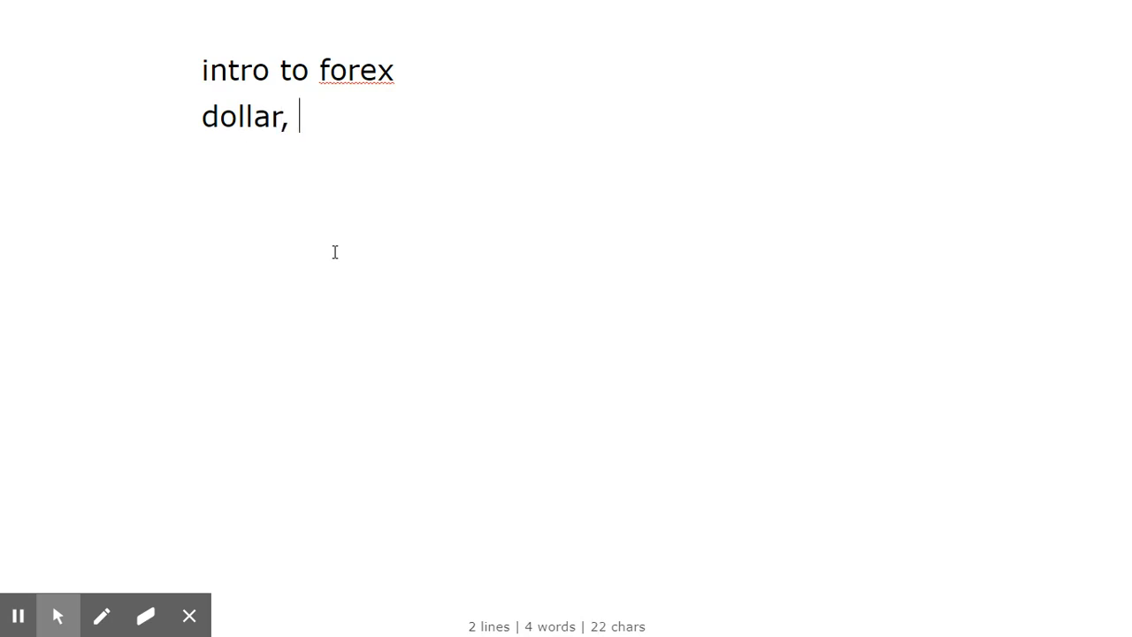
text(euros)
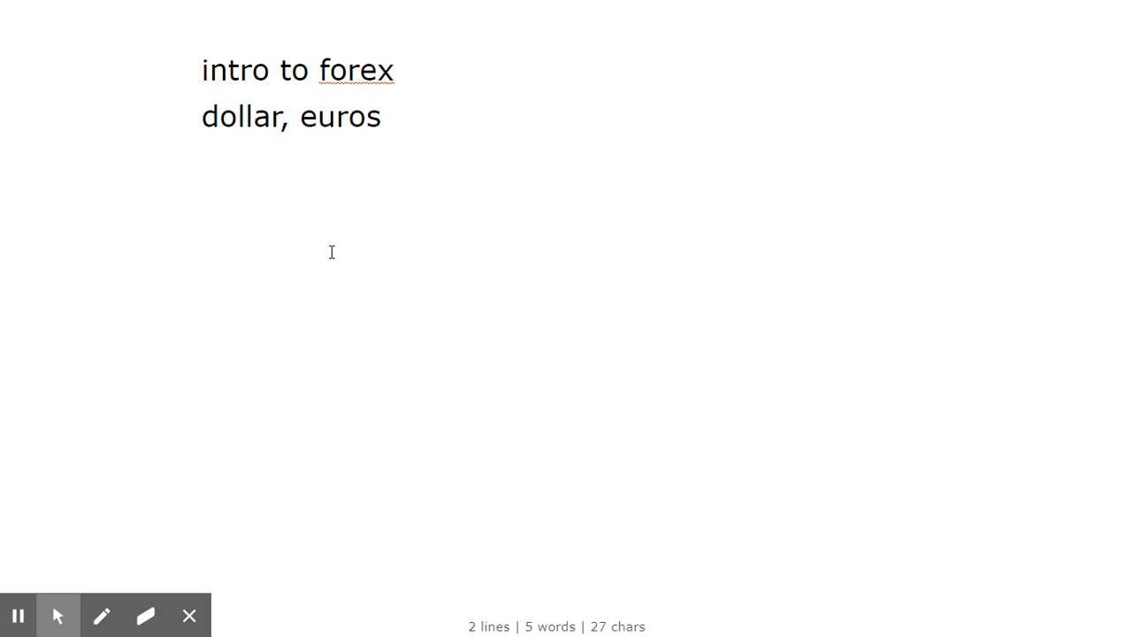
mouse_move(319, 252)
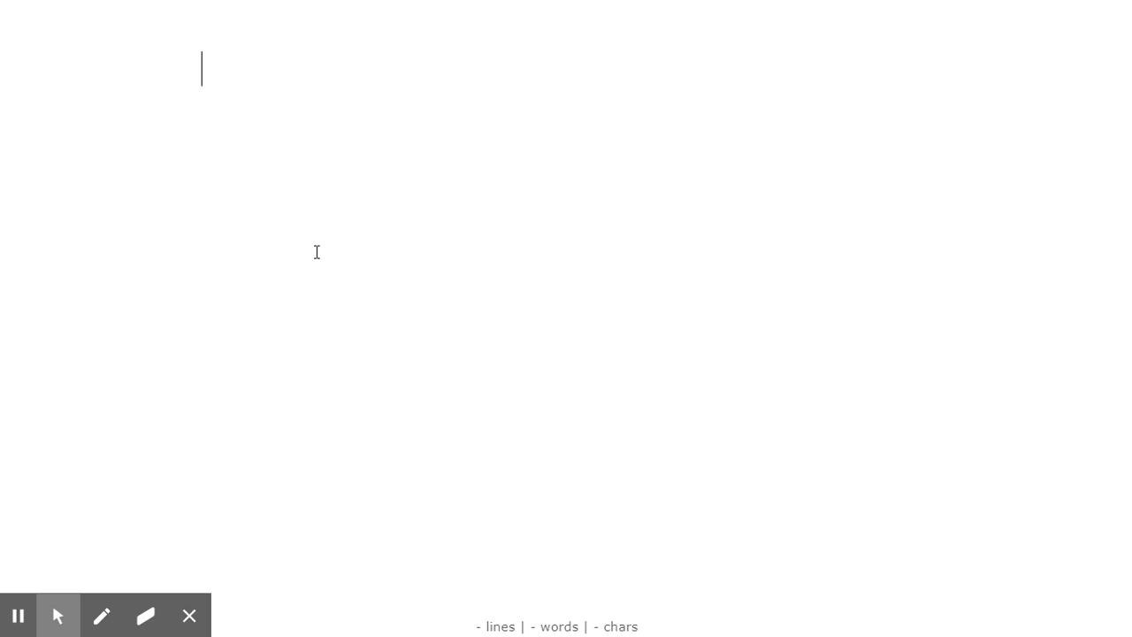
- Type 'profits' on the page and glance at the editing options
text(1)
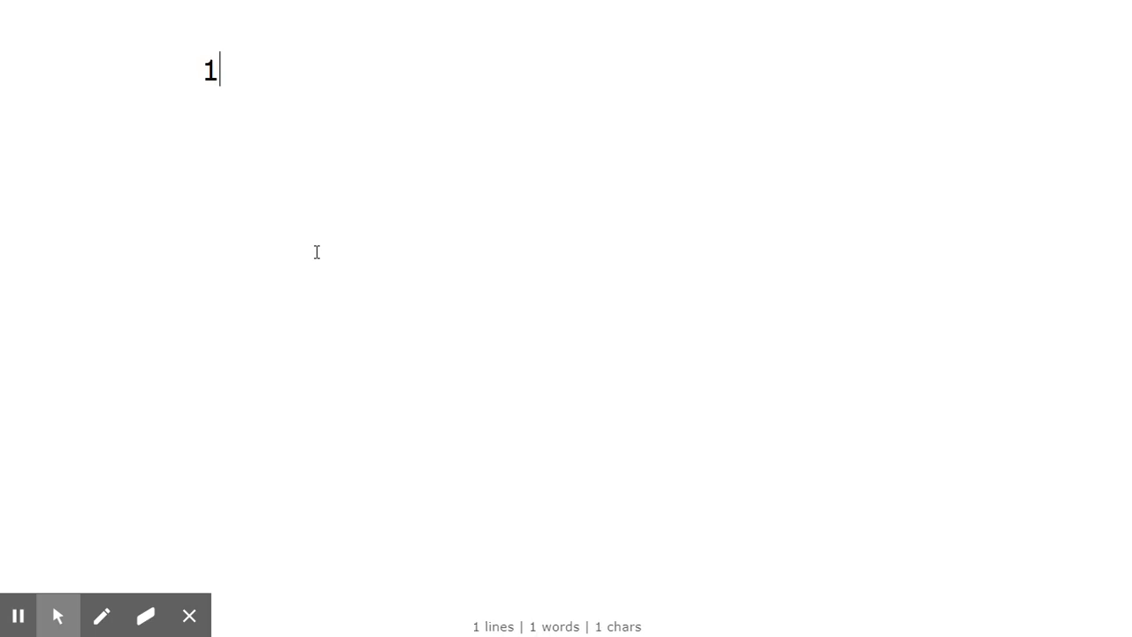
text(m)
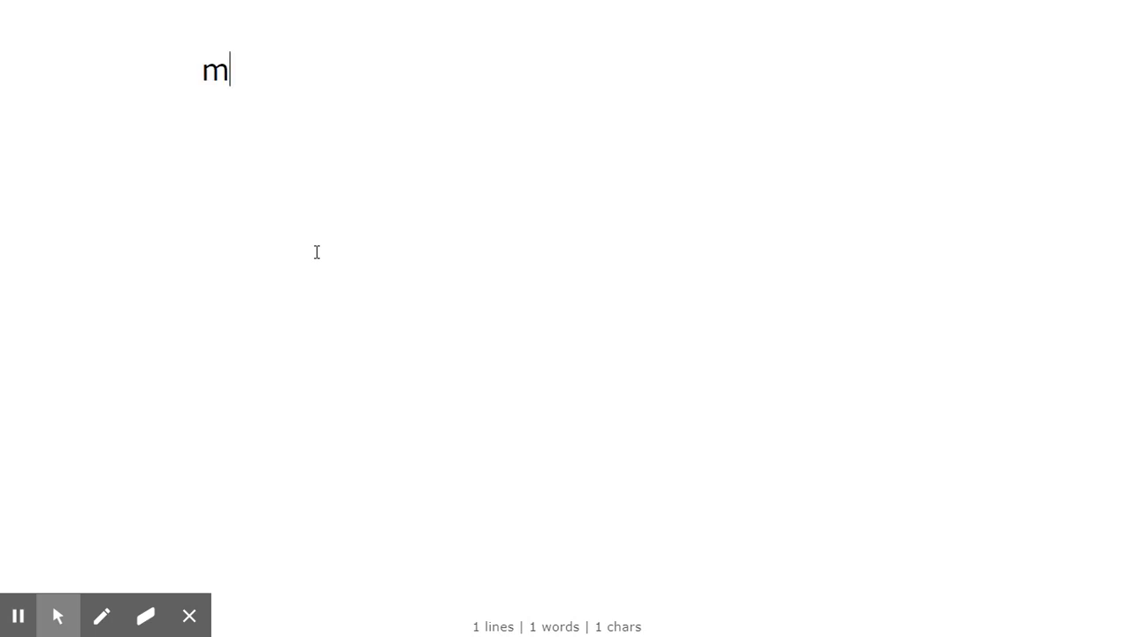
text(profi)
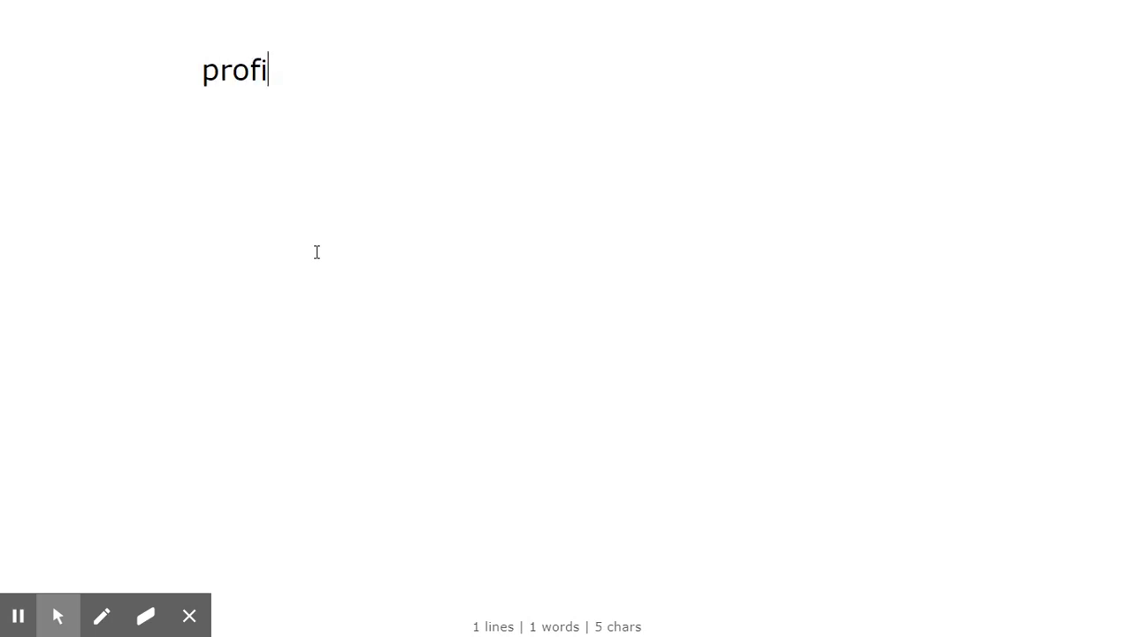
text(ts)
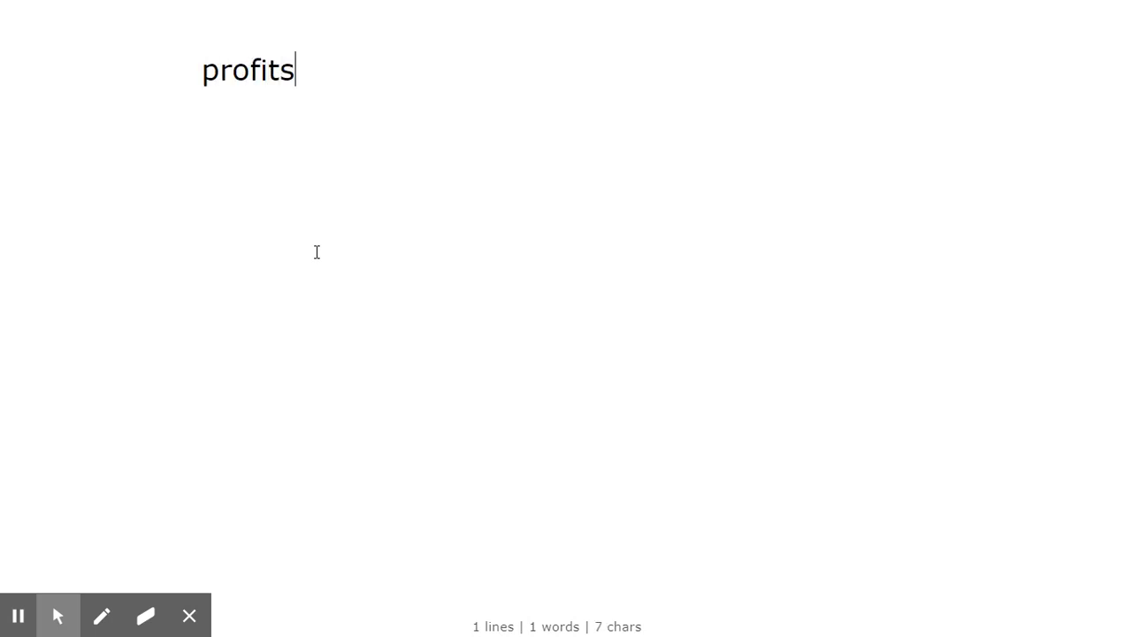
right_click(316, 255)
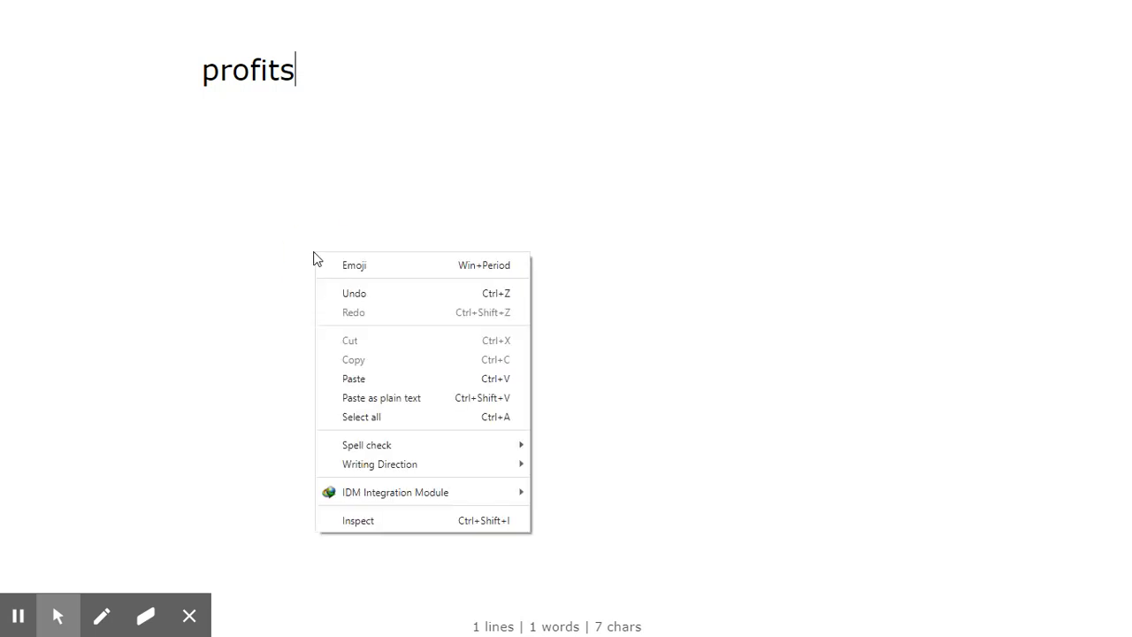
click(394, 100)
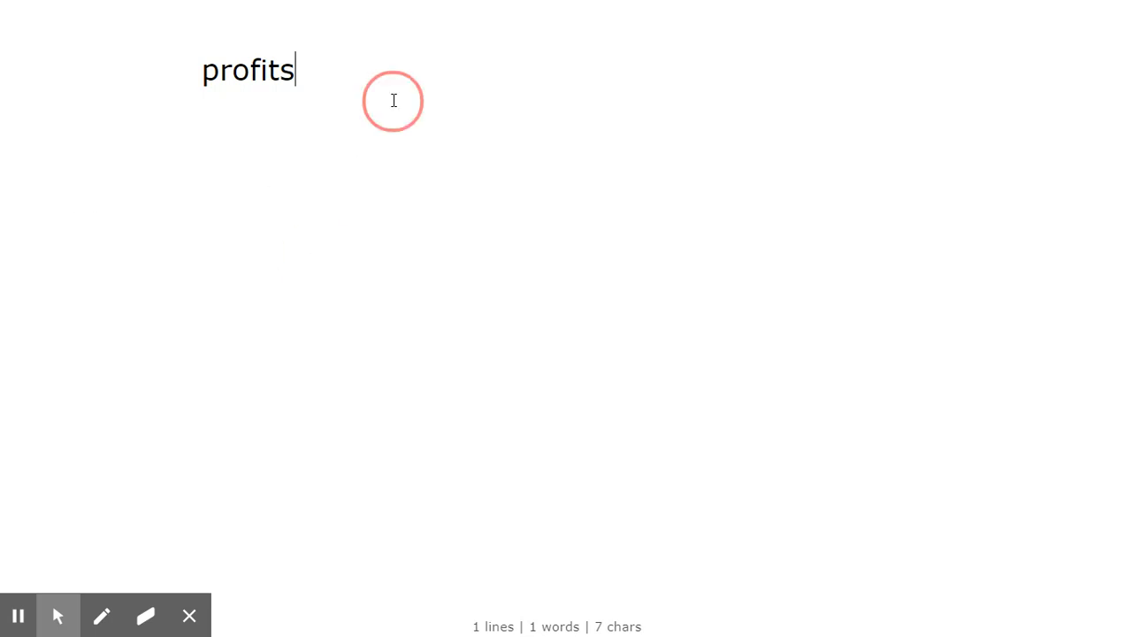
- Add a second line reading 'Dollar and kwacha'
key(Enter)
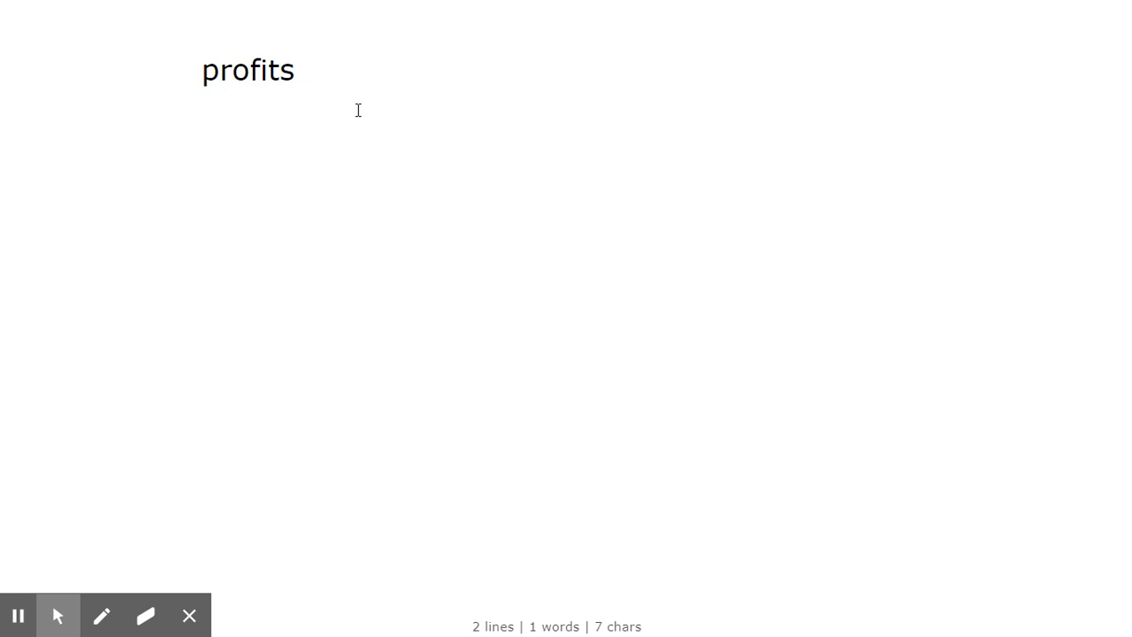
text(Dolla)
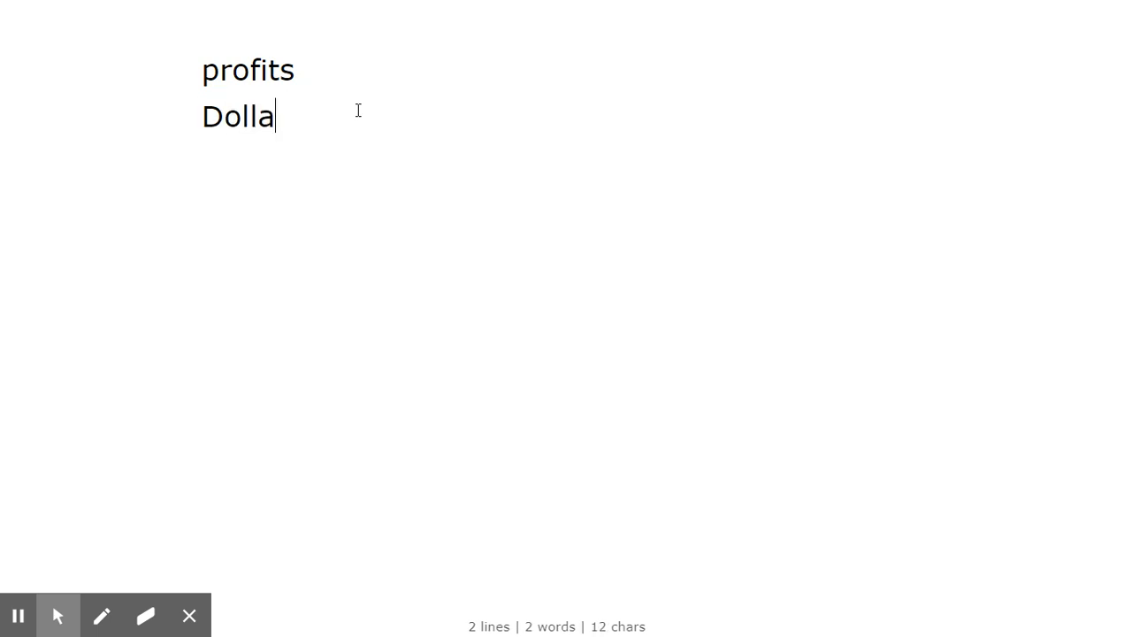
text(r and)
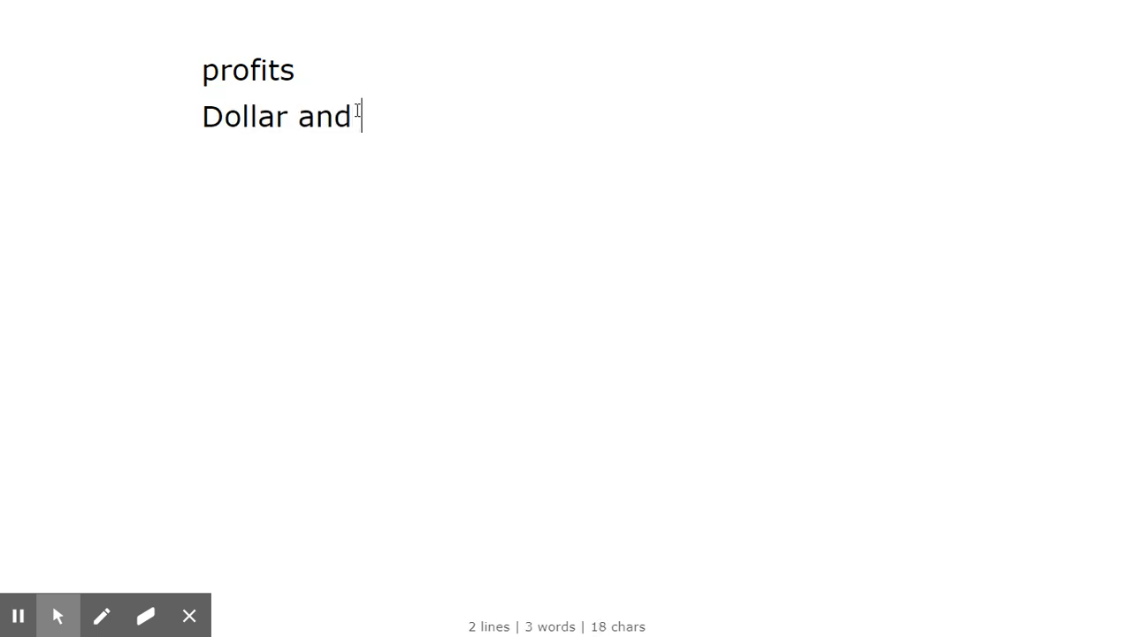
text(kwac)
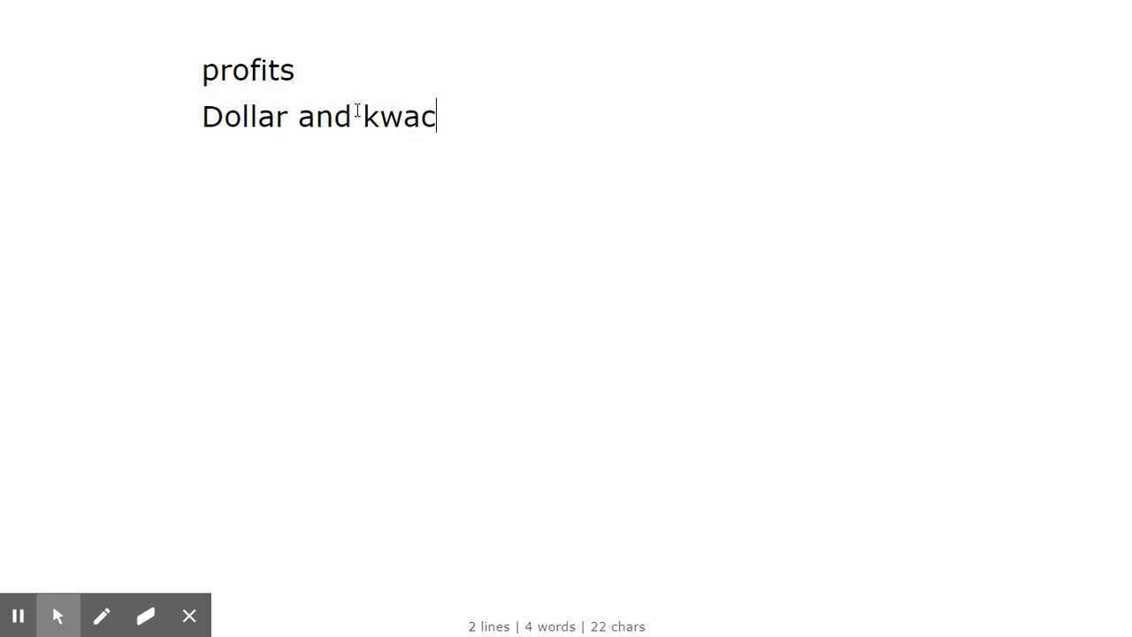
text(h)
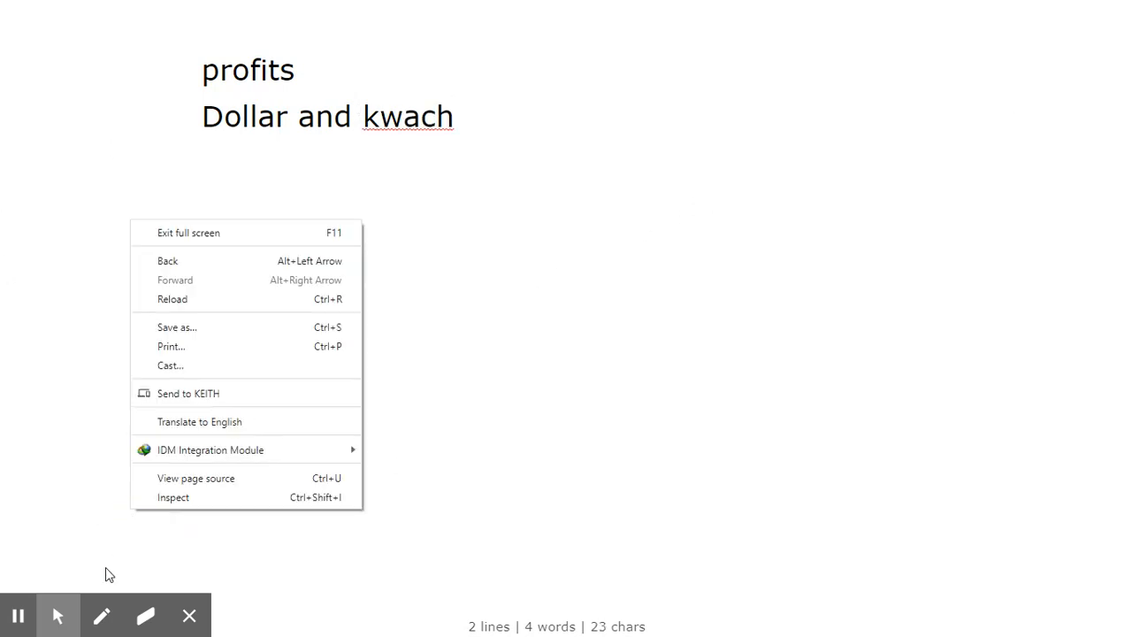
click(476, 112)
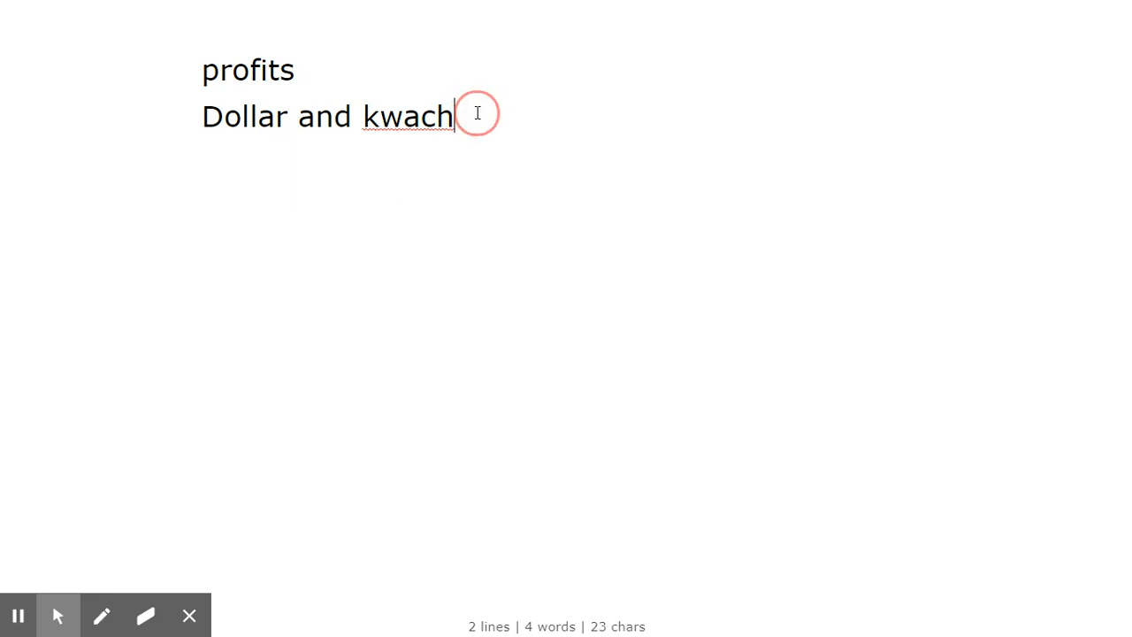
text(a)
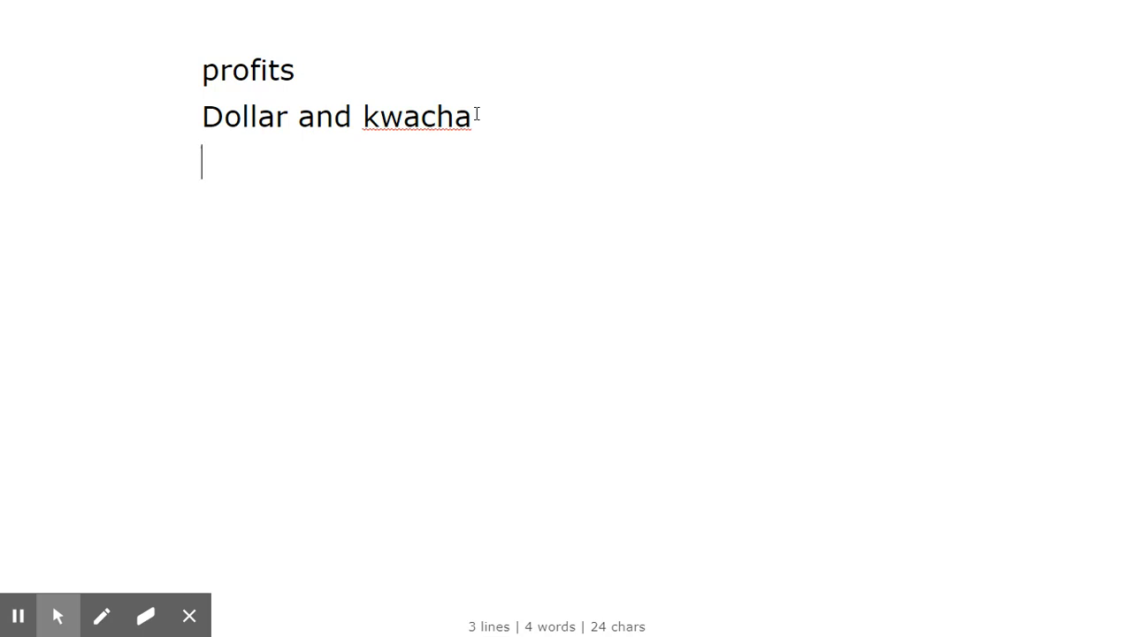
- Type the rate line 'k15 =$1', checking spelling suggestions along the way
text(k)
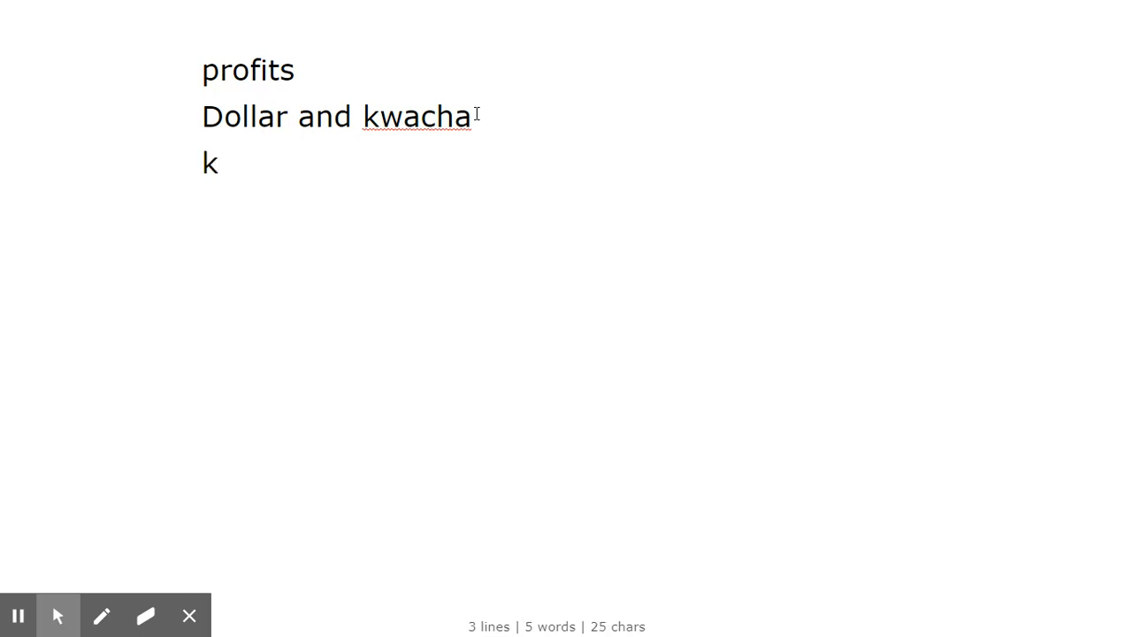
text(15)
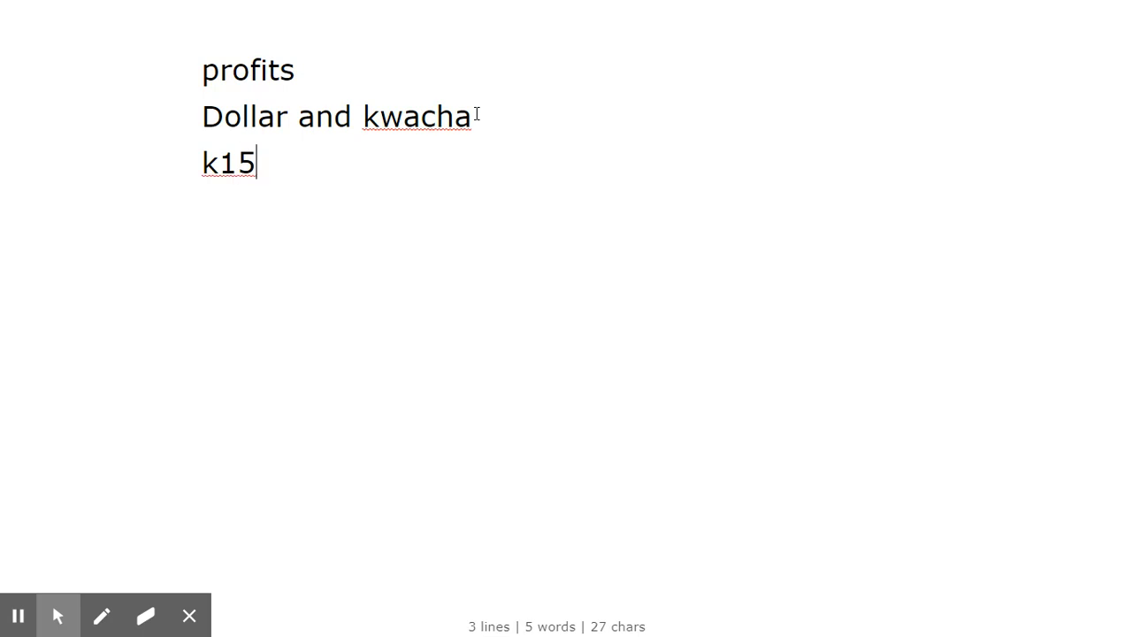
text(0)
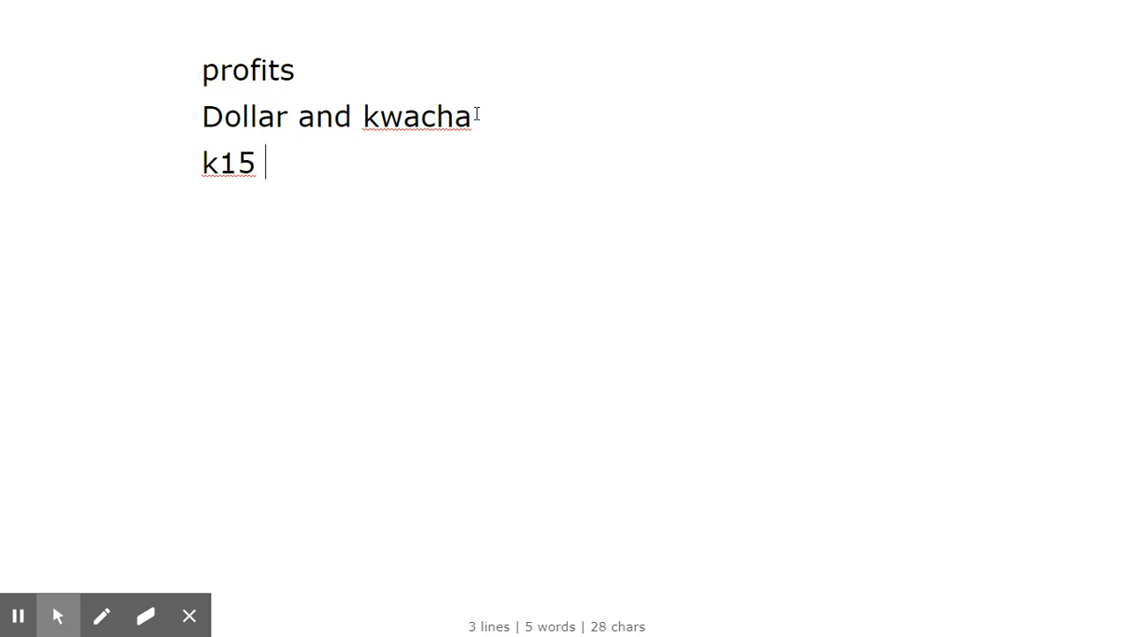
right_click(402, 120)
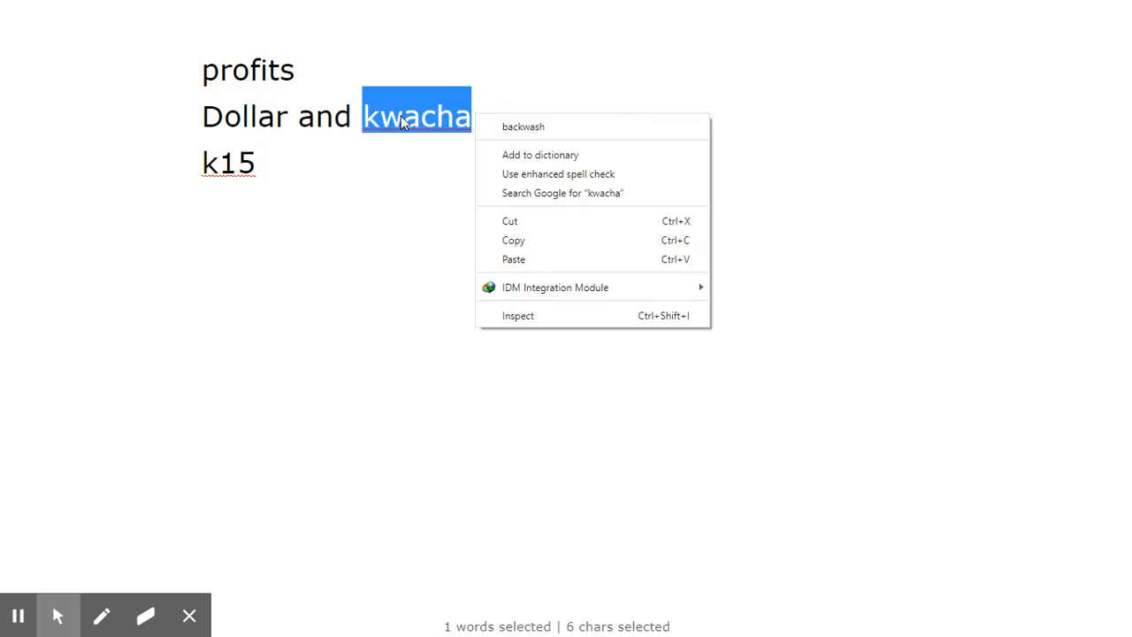
click(332, 116)
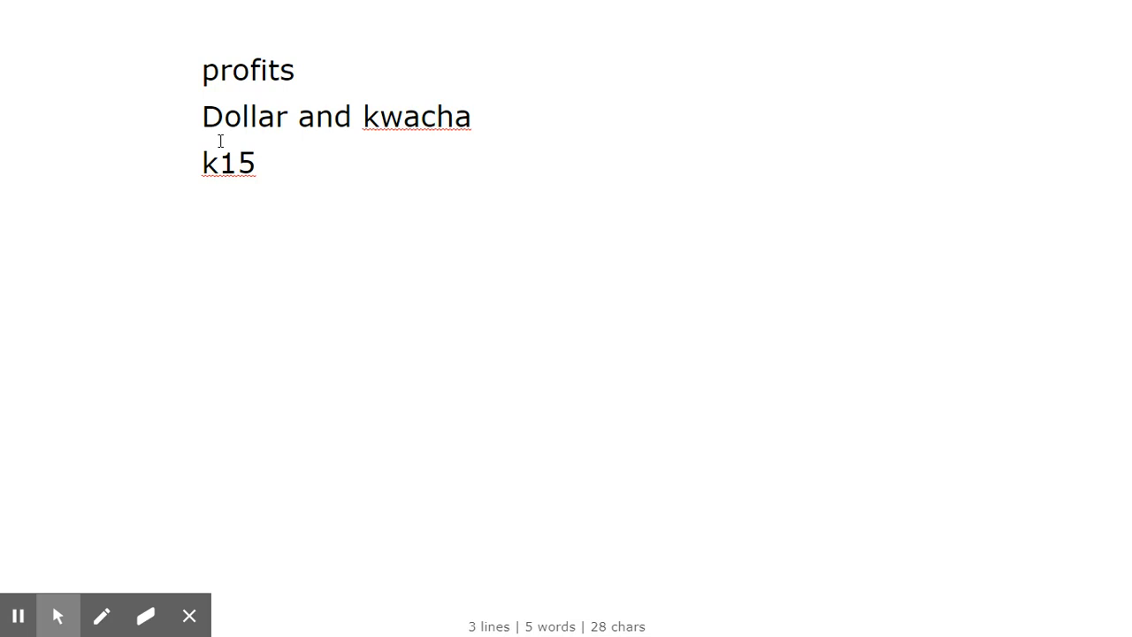
mouse_move(164, 133)
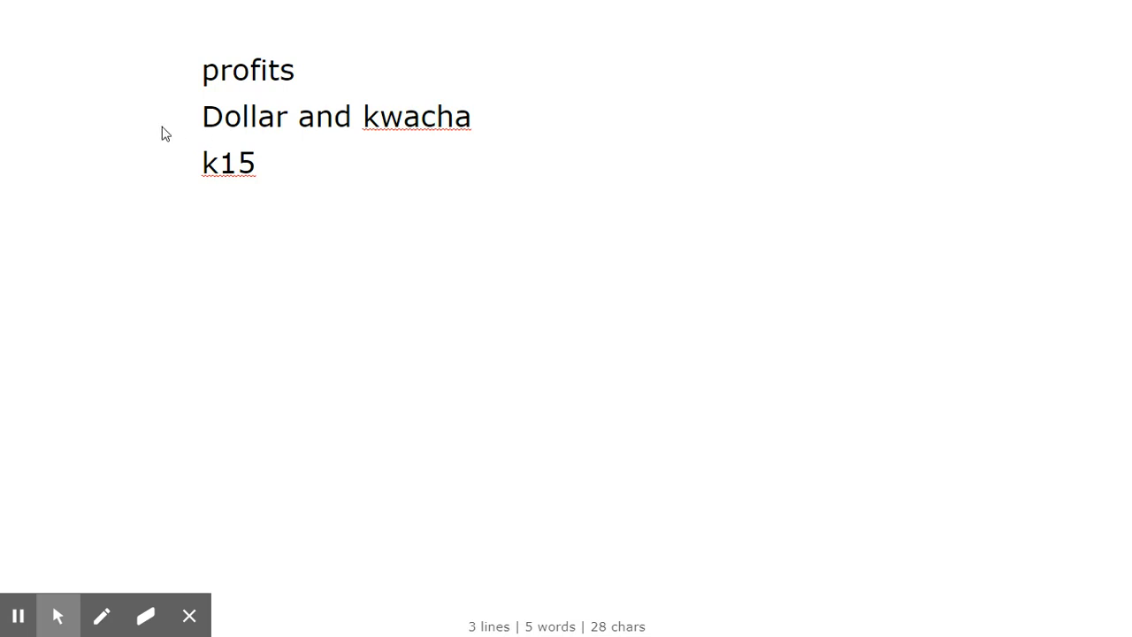
mouse_move(482, 317)
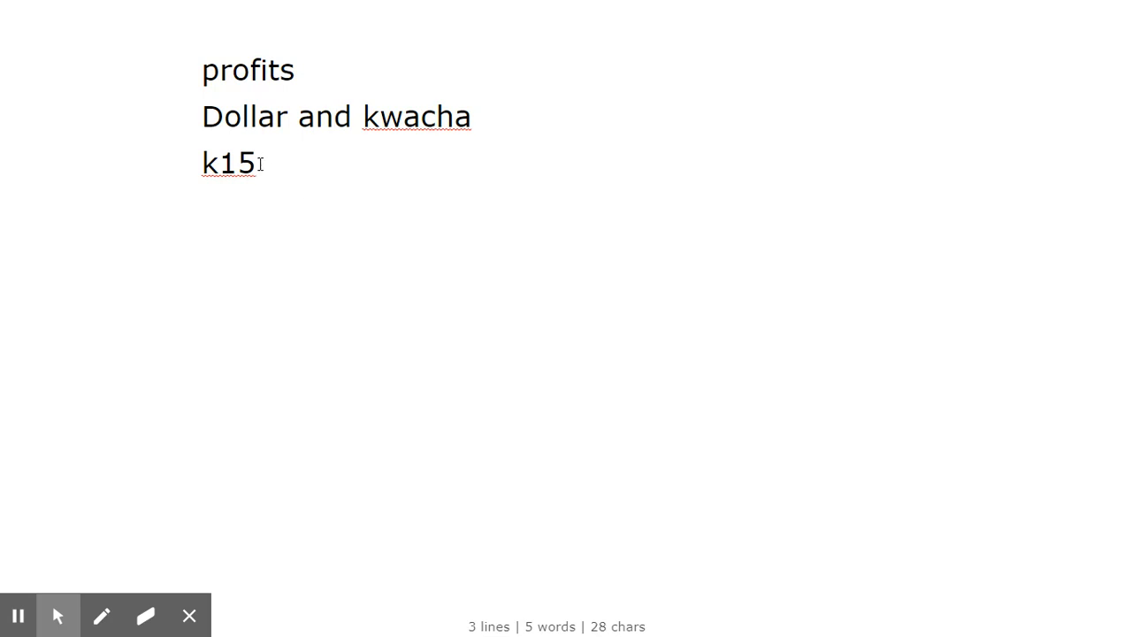
click(279, 165)
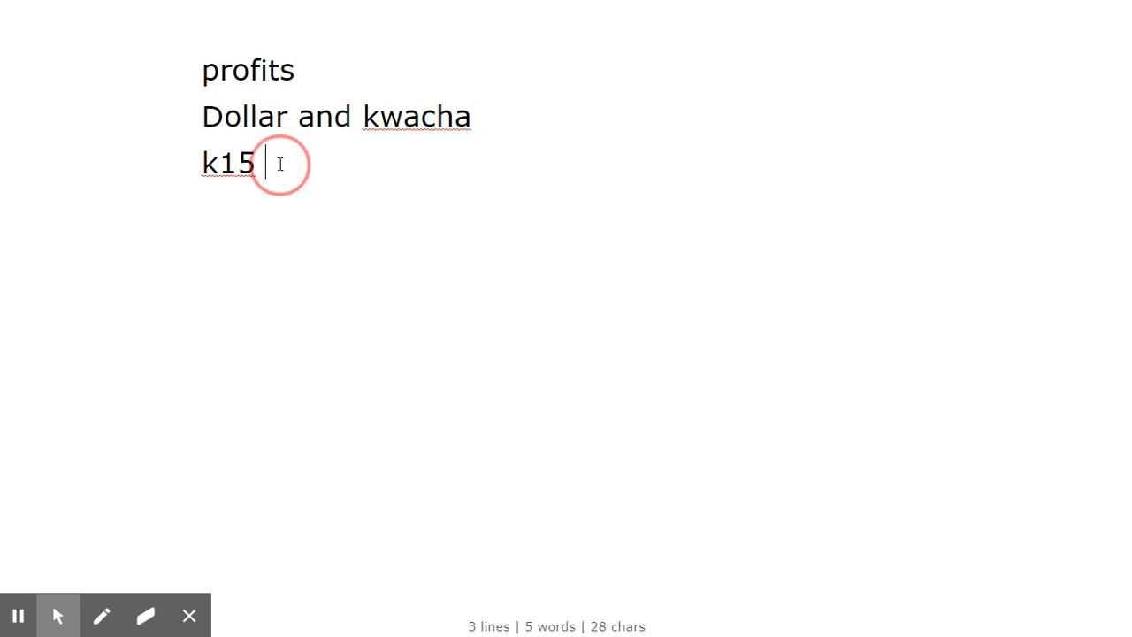
text(=)
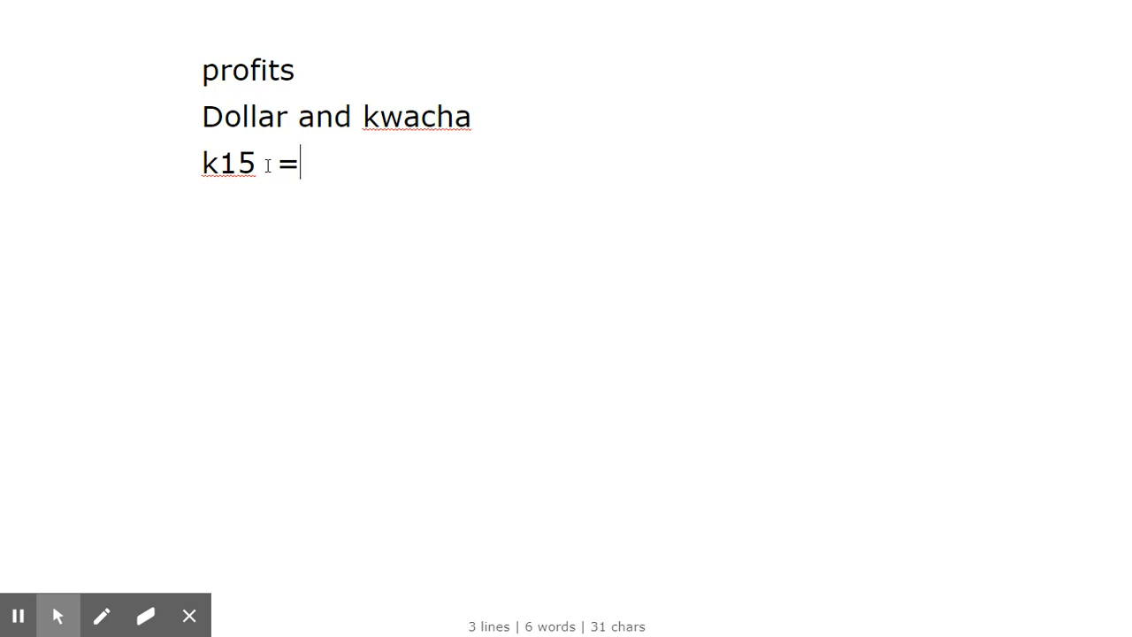
text($)
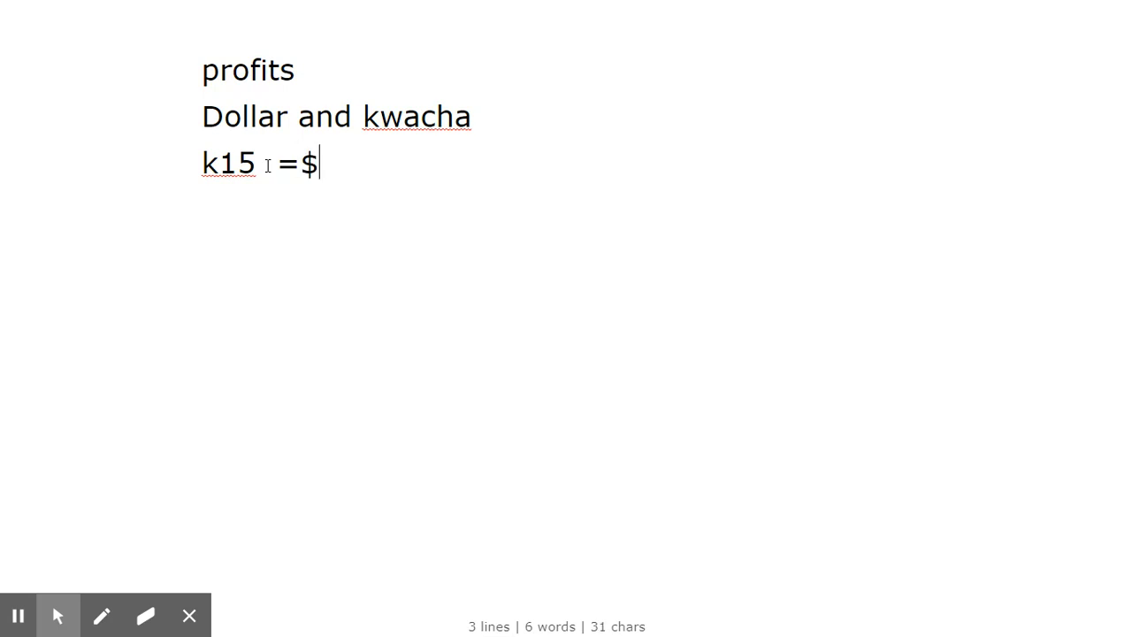
text(1)
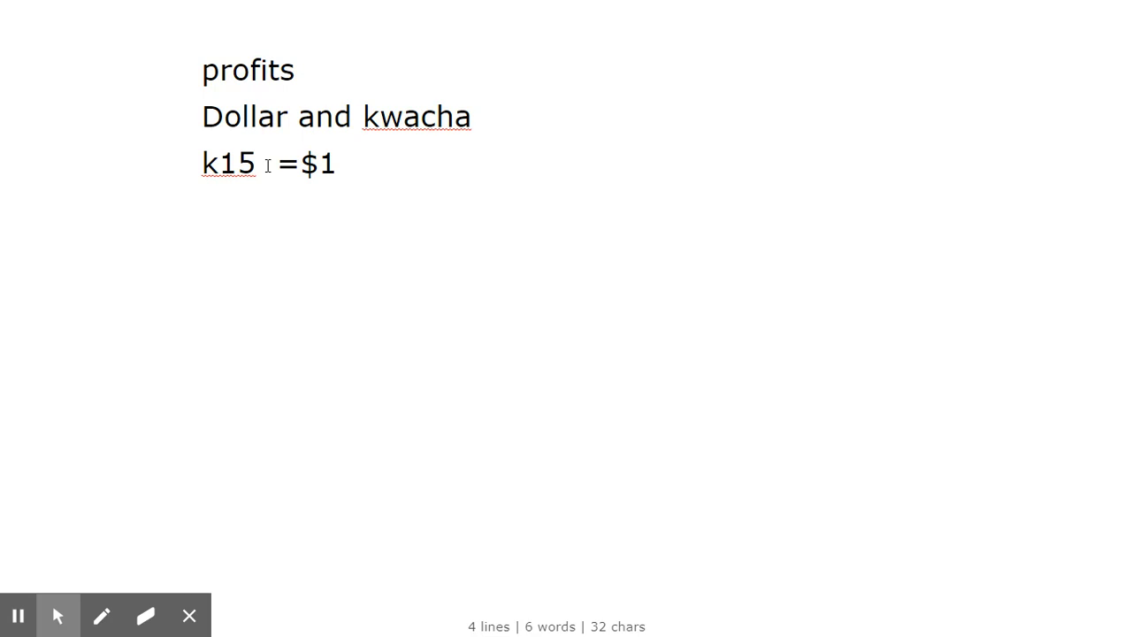
right_click(268, 169)
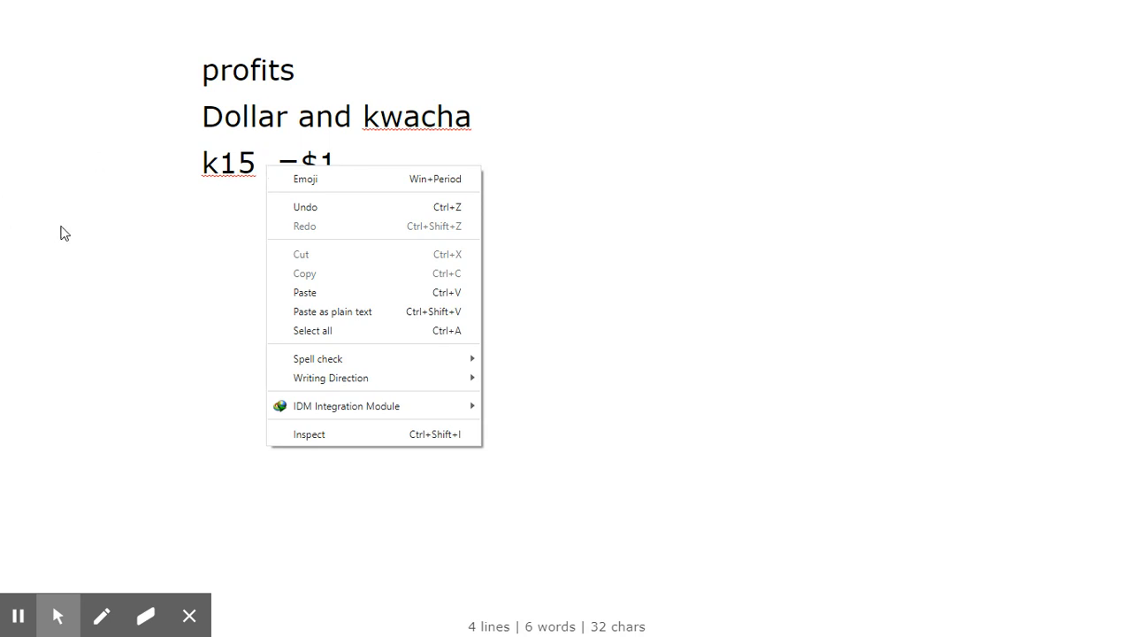
click(395, 180)
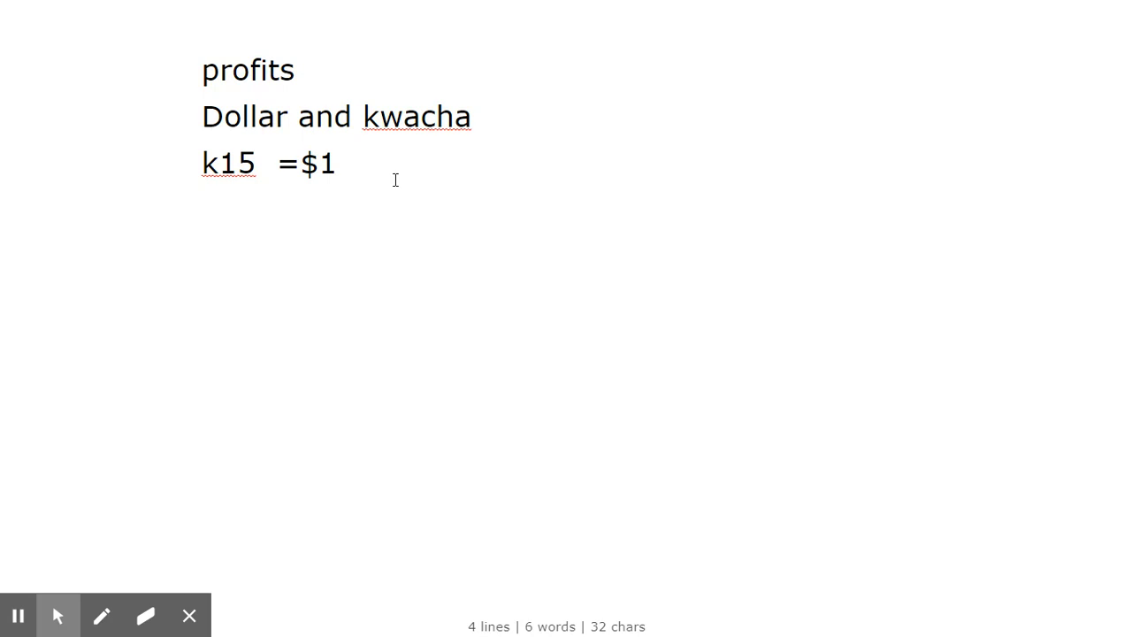
- Type '$1 = k20 sell= profit of k5' on the line below the rate
text($1)
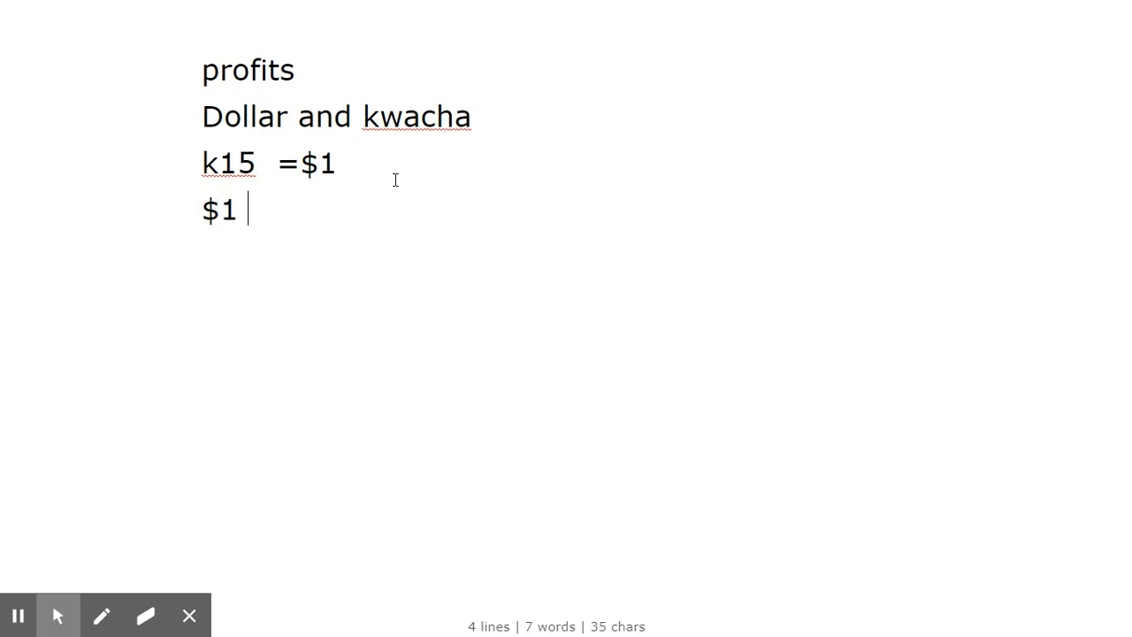
text(=)
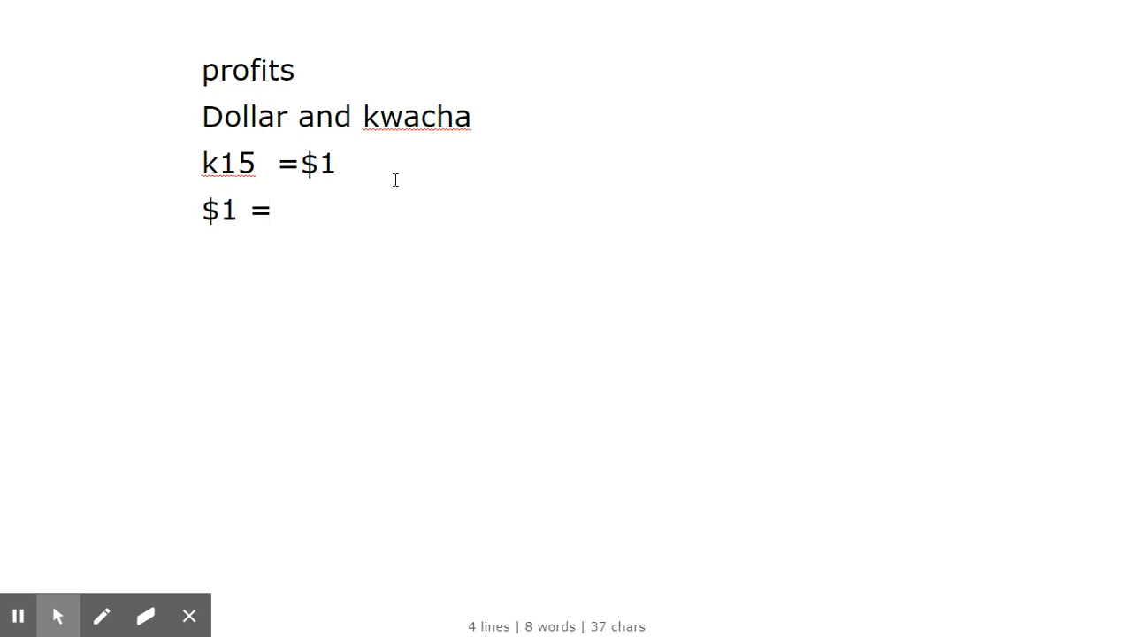
text(k)
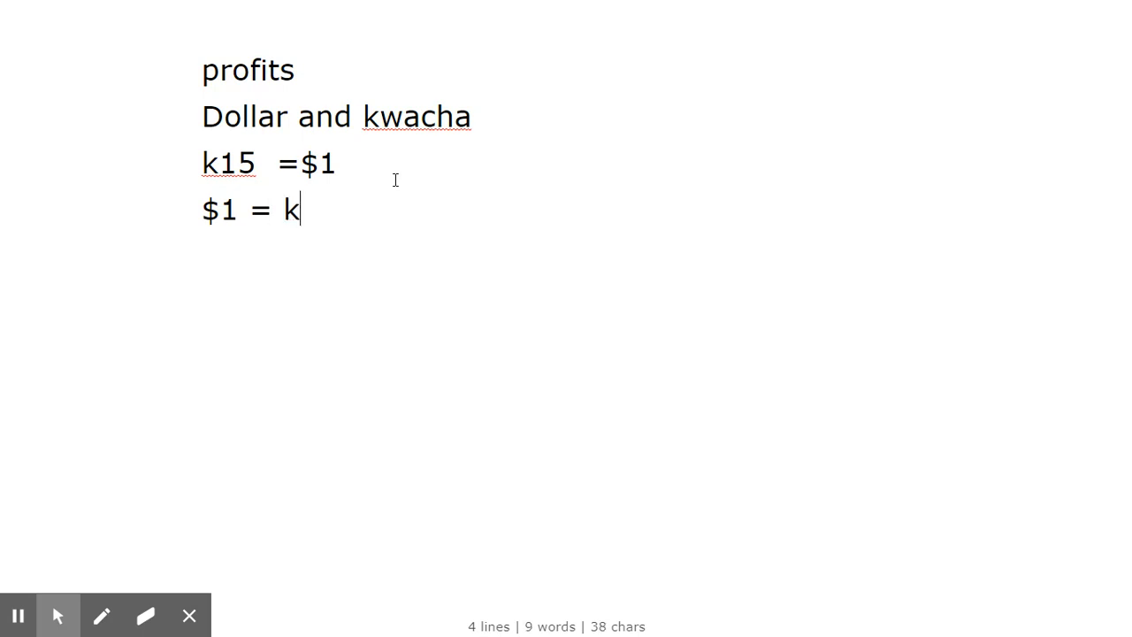
text(20)
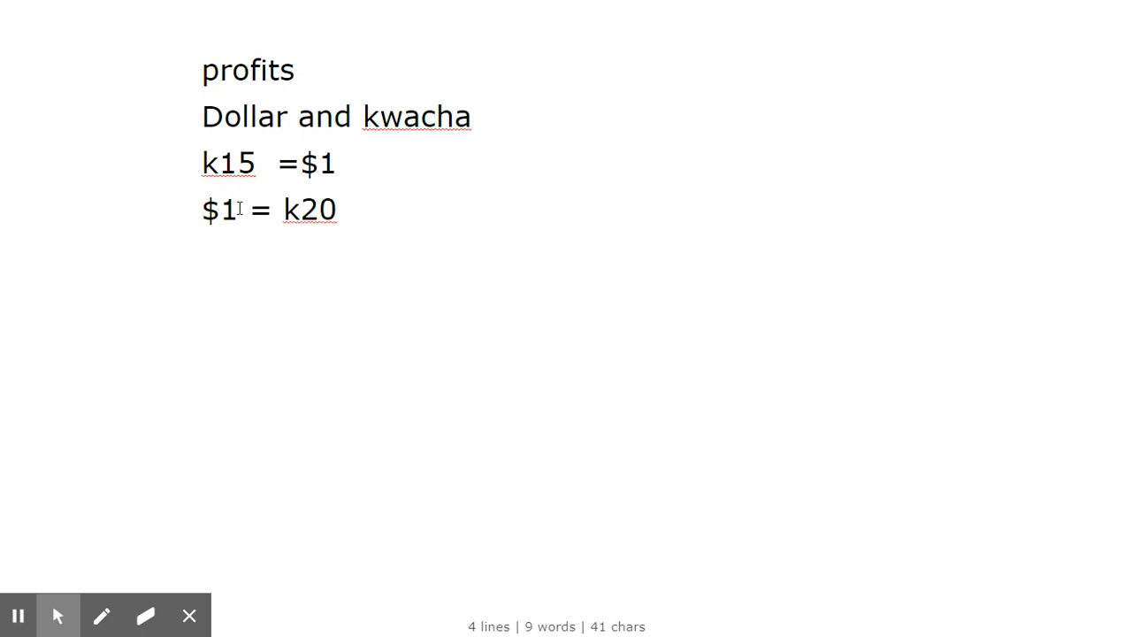
text(sell)
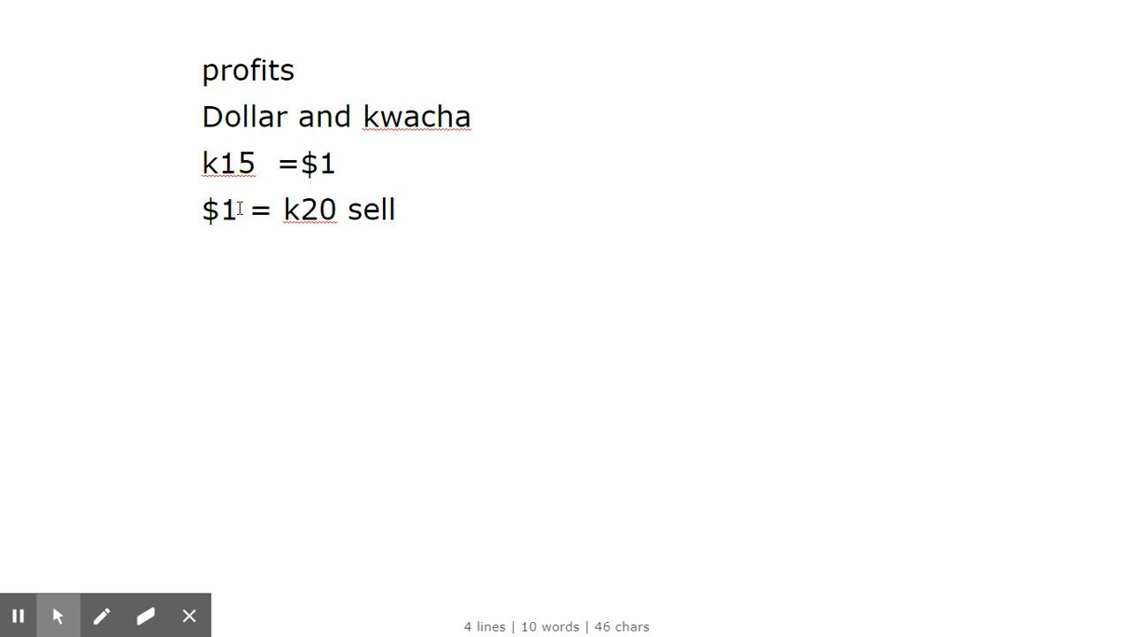
text(=)
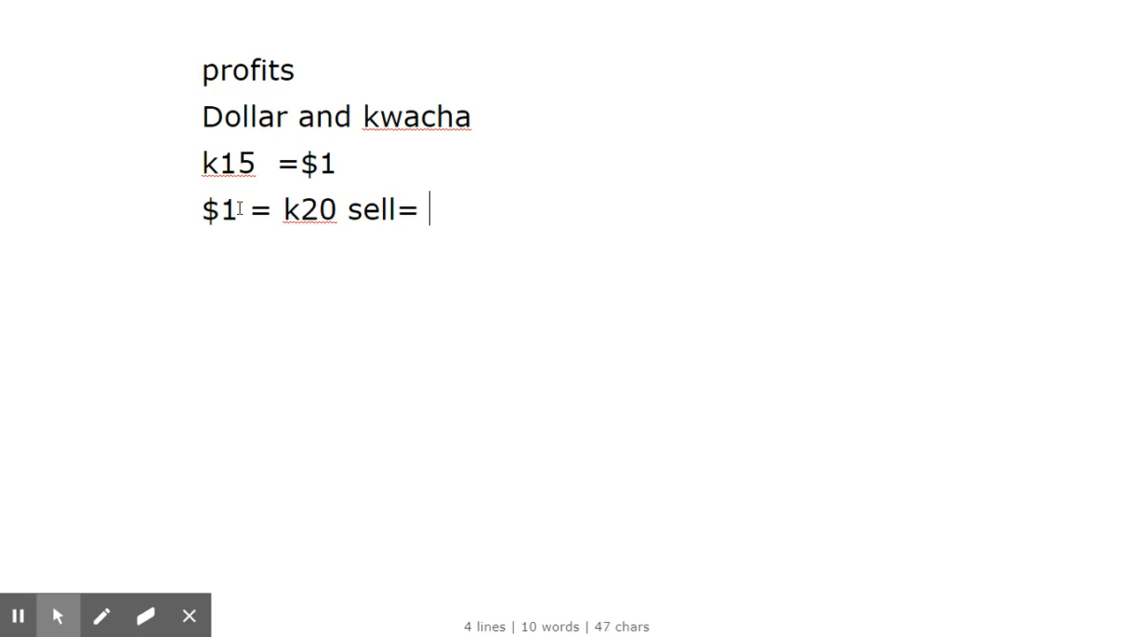
text(profit of)
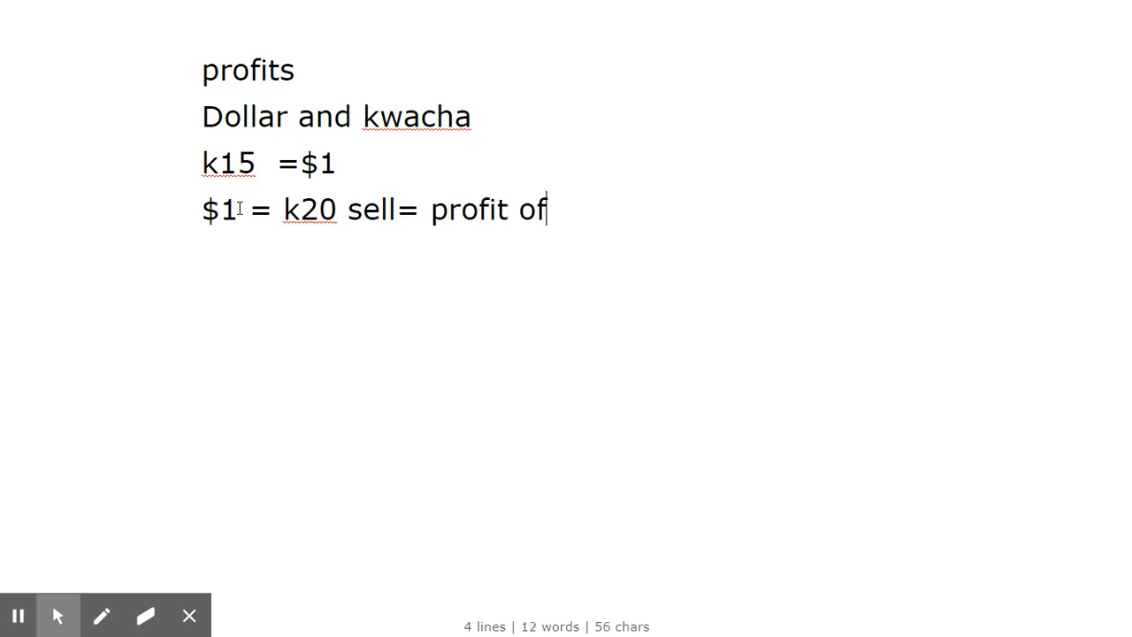
text(k)
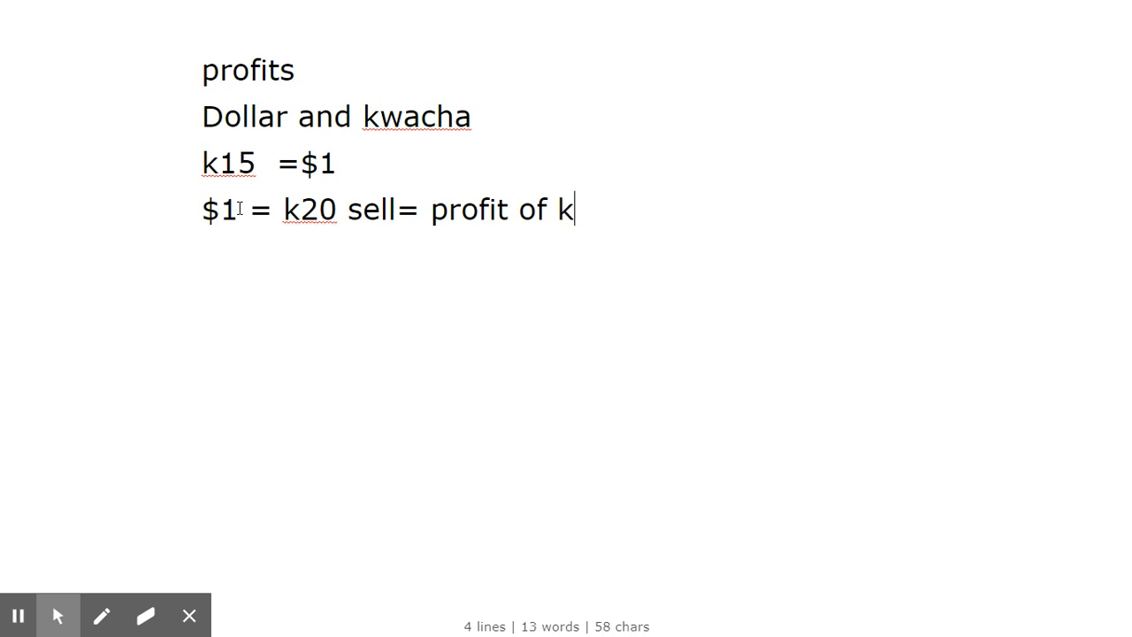
text(5)
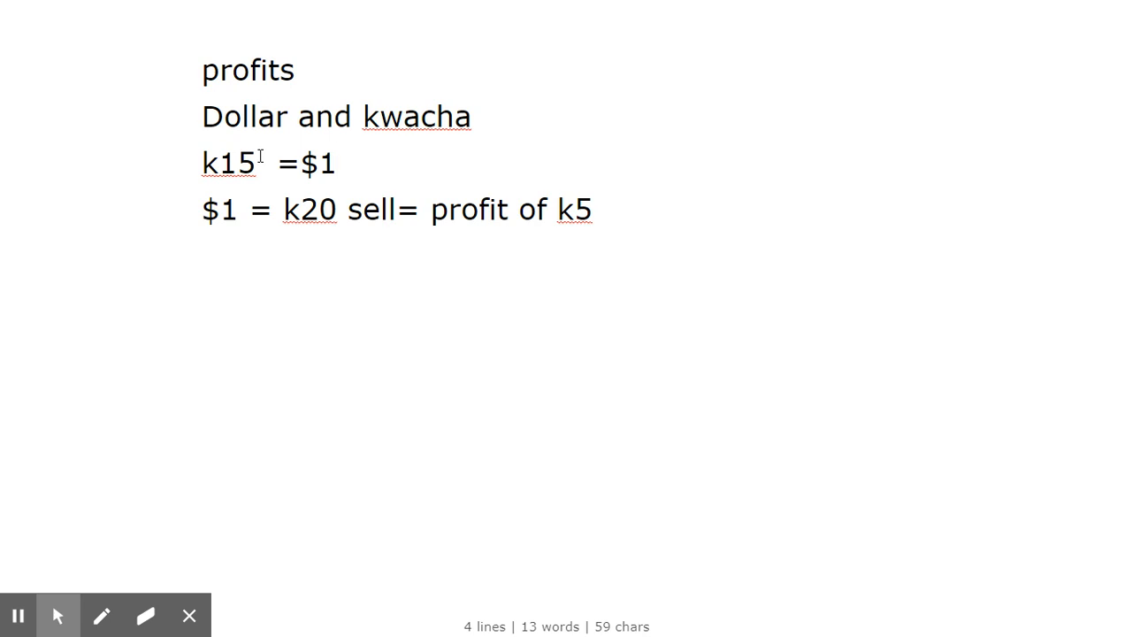
mouse_move(324, 232)
text(1)
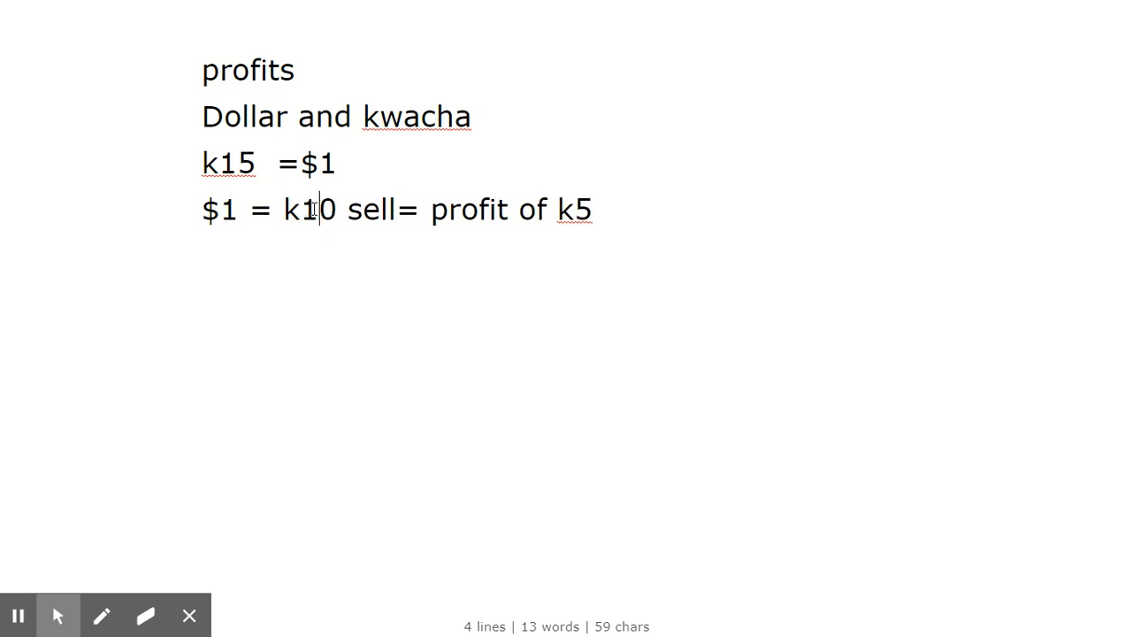
mouse_move(248, 225)
text(l)
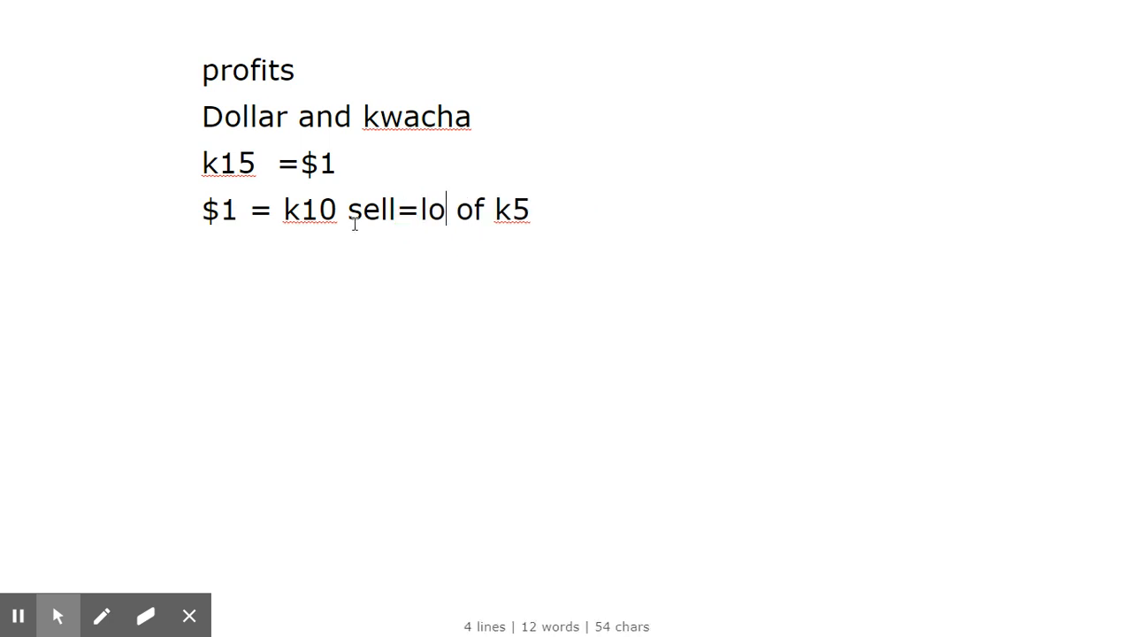
- Edit the profit line so it reads '$1 = k10 sell=loss of k5'
text(ss)
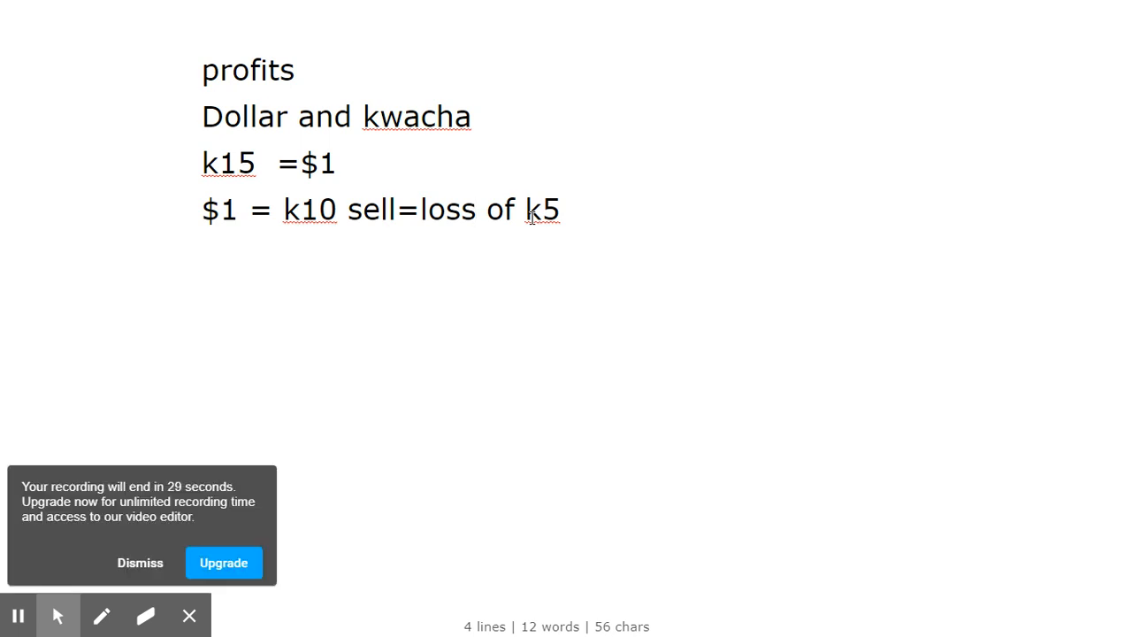
right_click(310, 155)
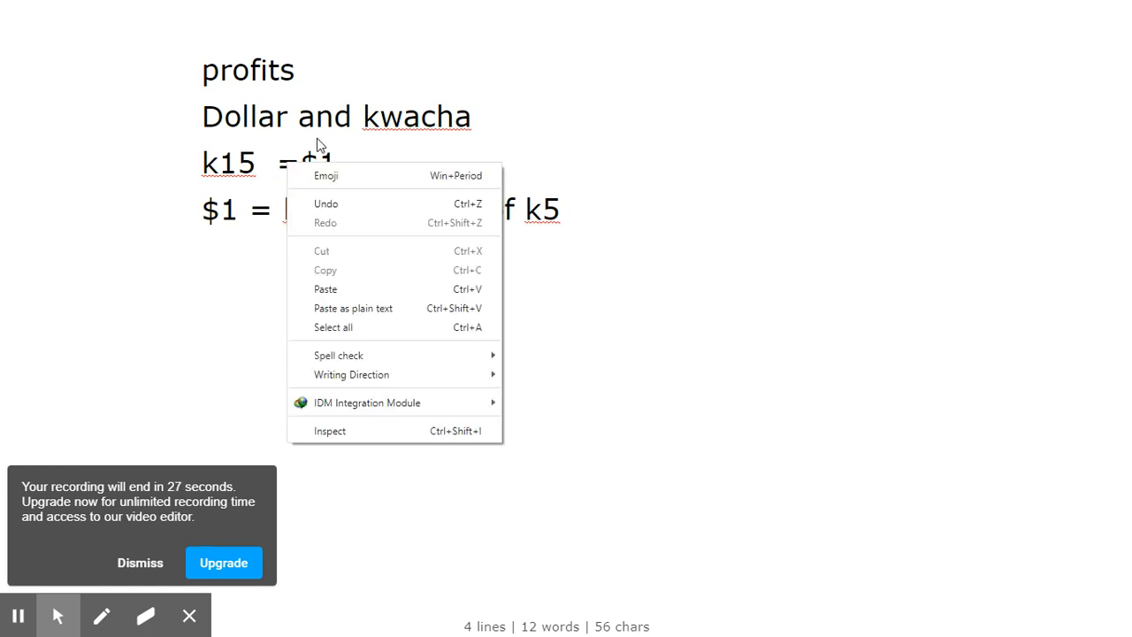
click(312, 116)
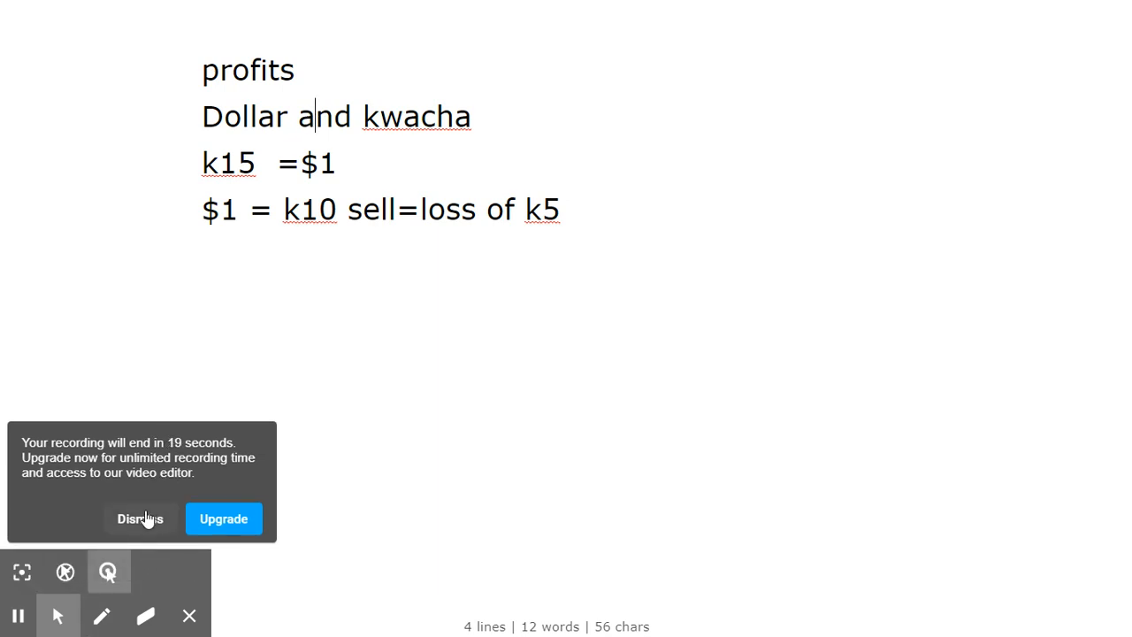
click(140, 519)
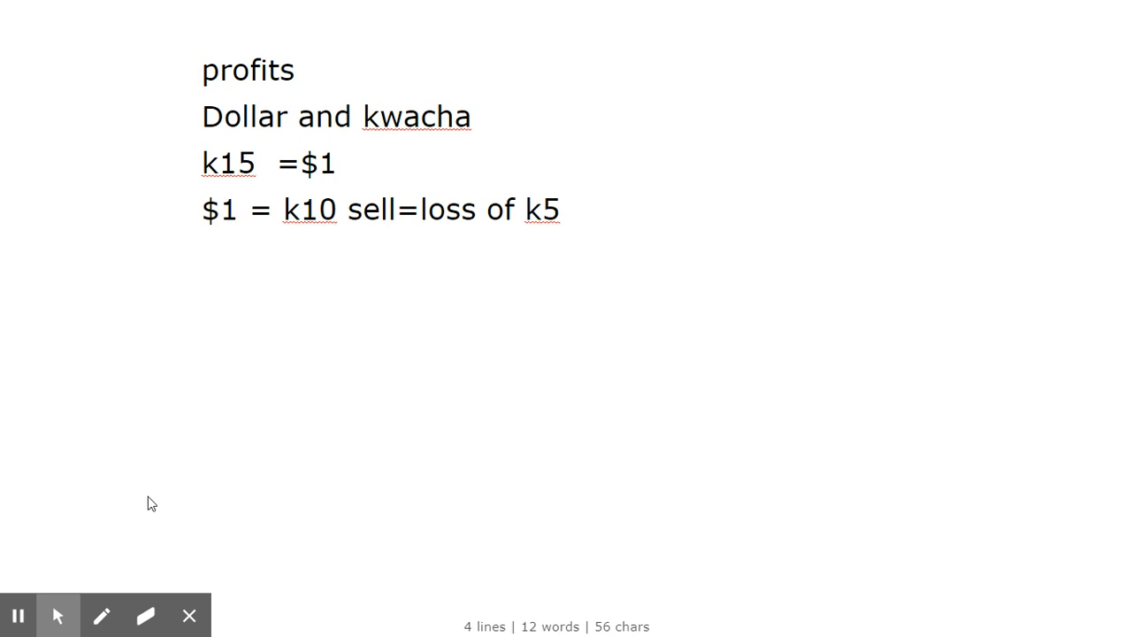
mouse_move(71, 468)
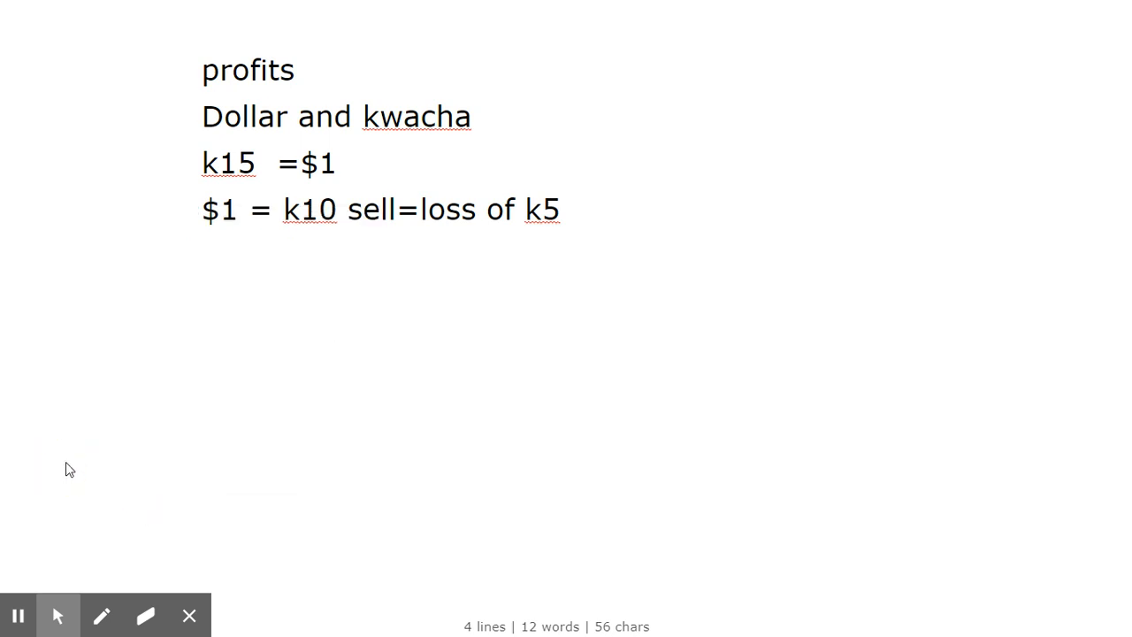
mouse_move(79, 440)
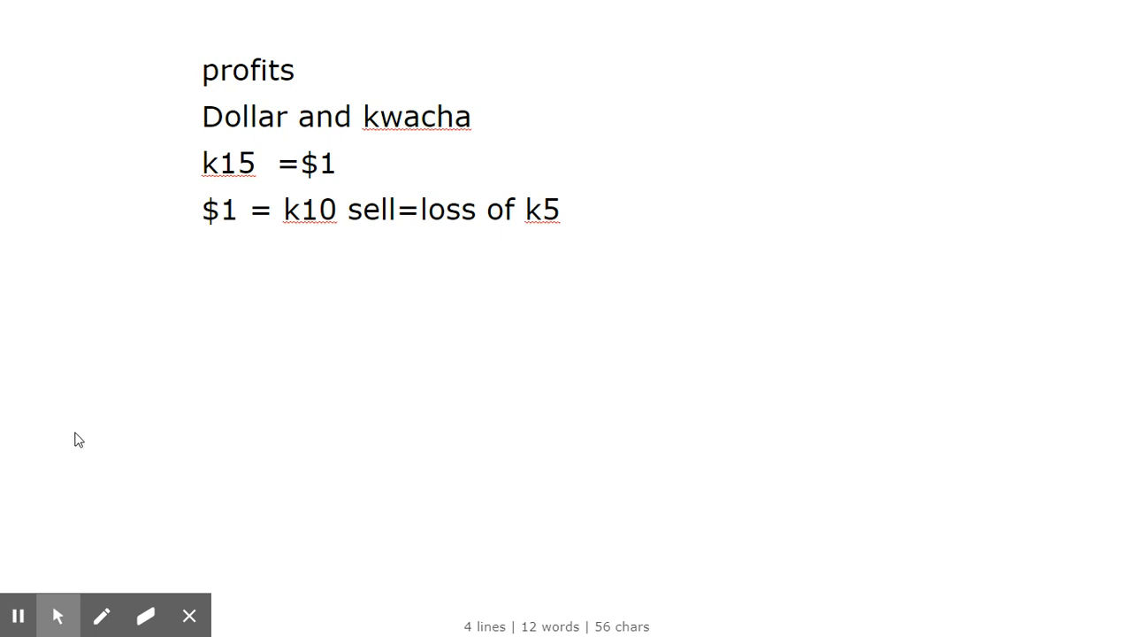